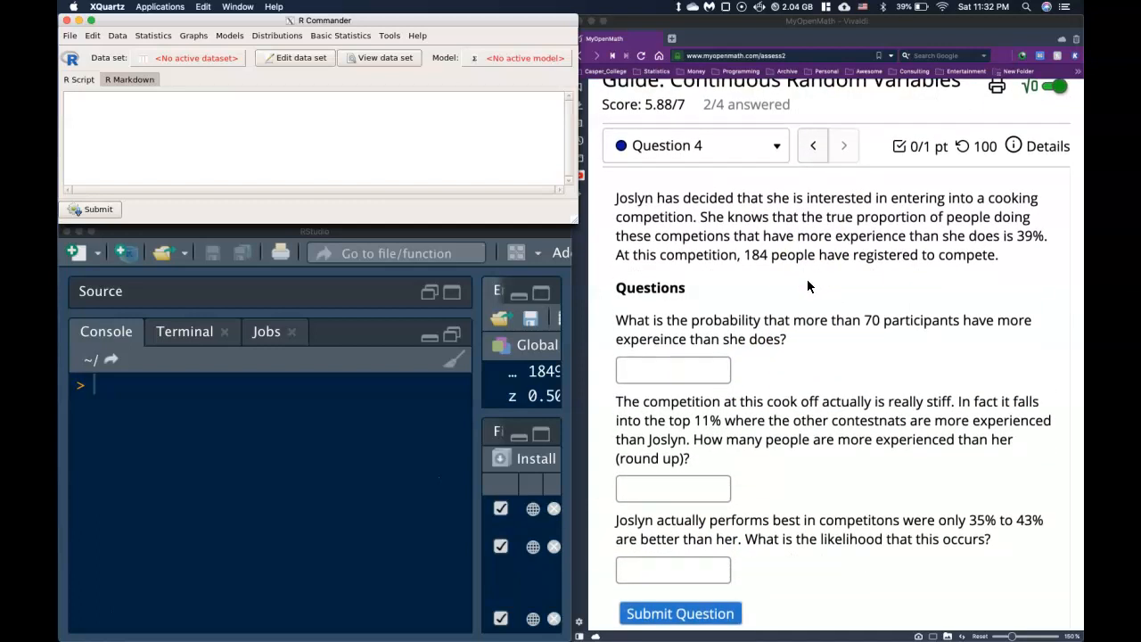
mouse_move(621, 211)
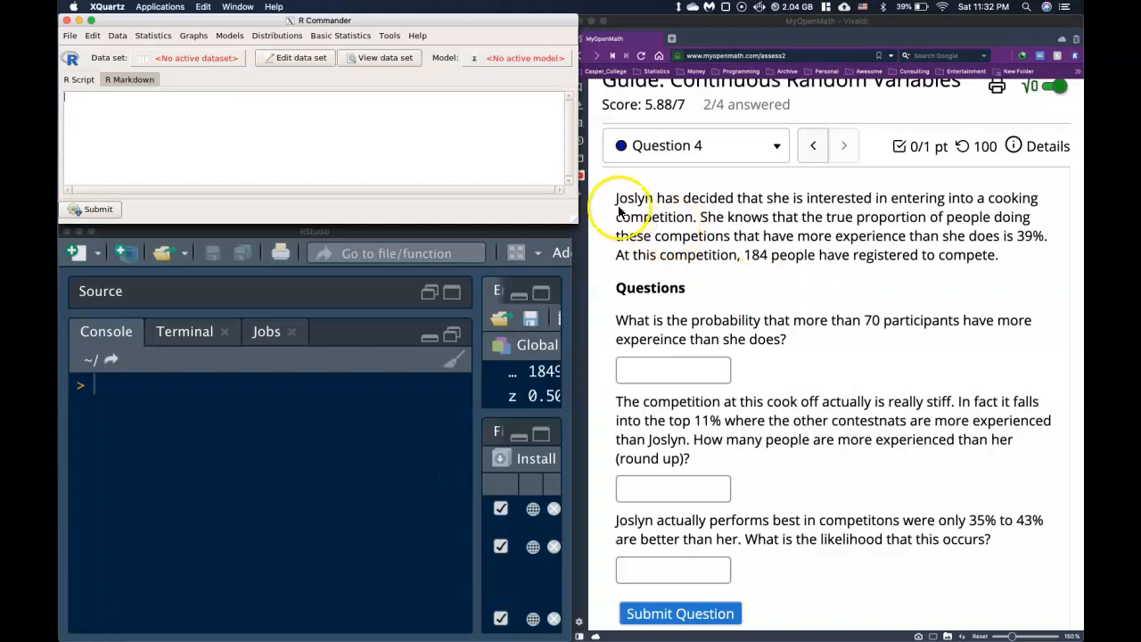
mouse_move(667, 257)
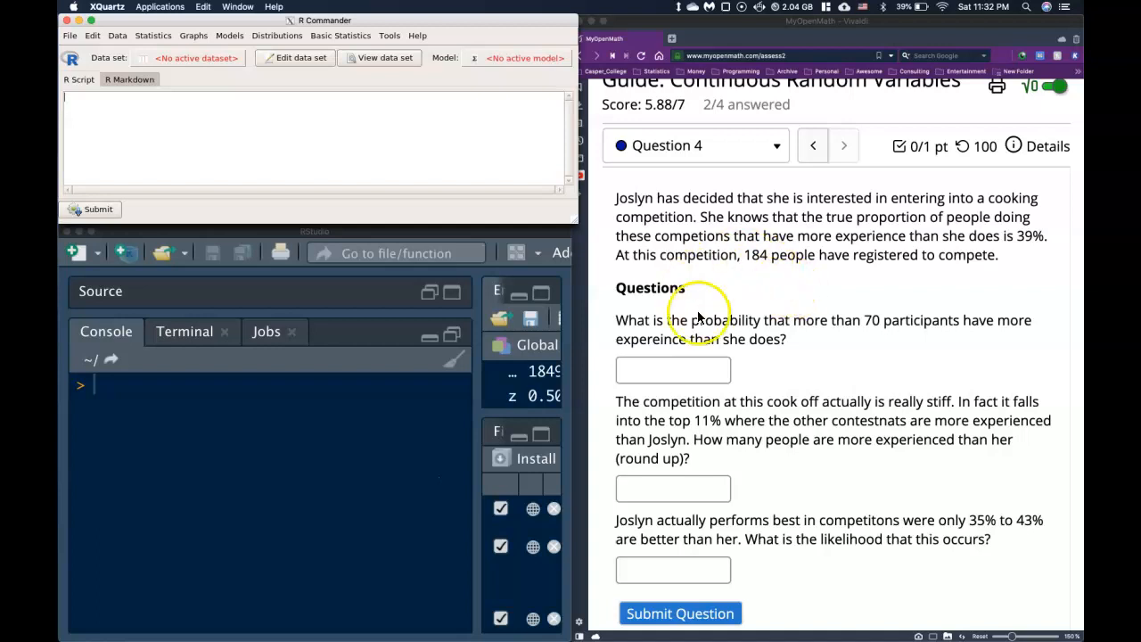
mouse_move(856, 275)
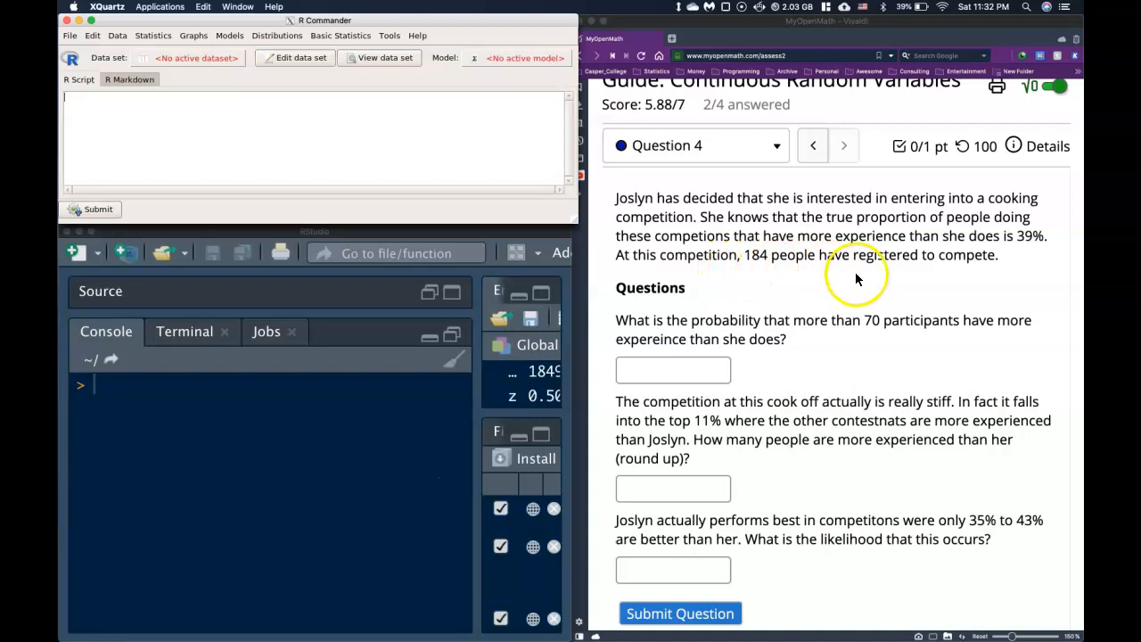
mouse_move(455, 328)
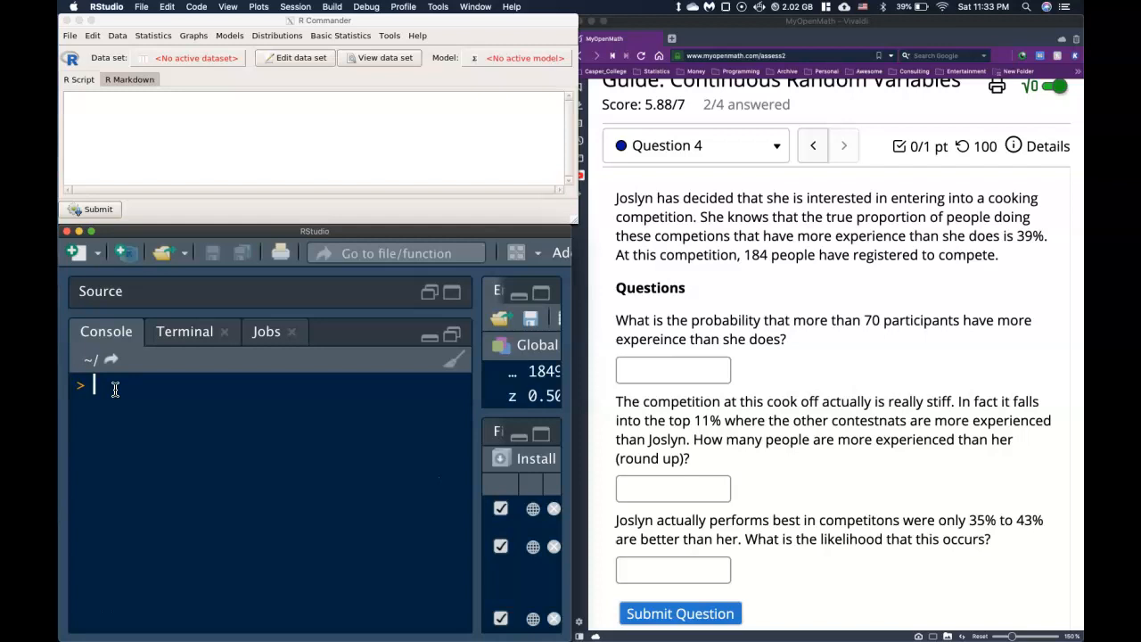
Store n = 184 and pi = .39 in the console
text(n=184)
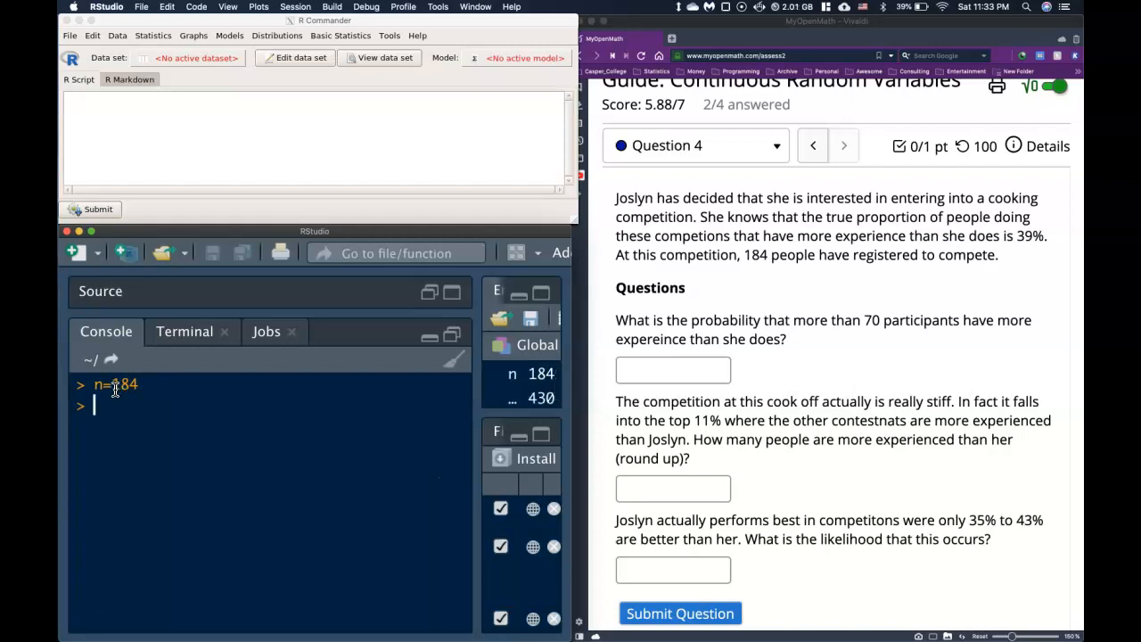
mouse_move(446, 450)
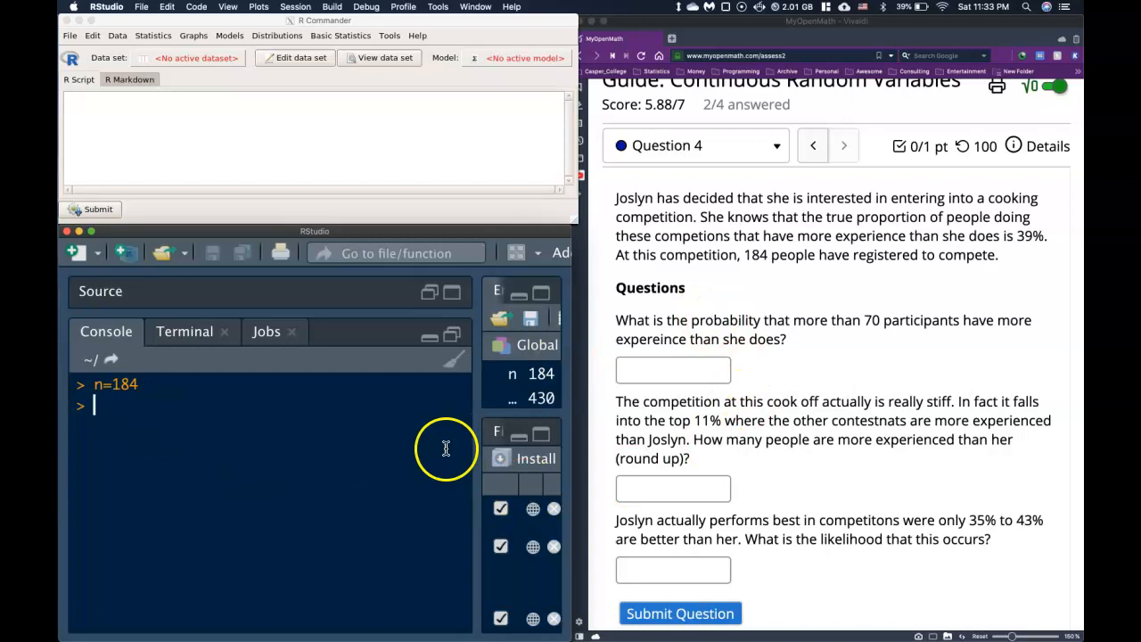
text(pi)
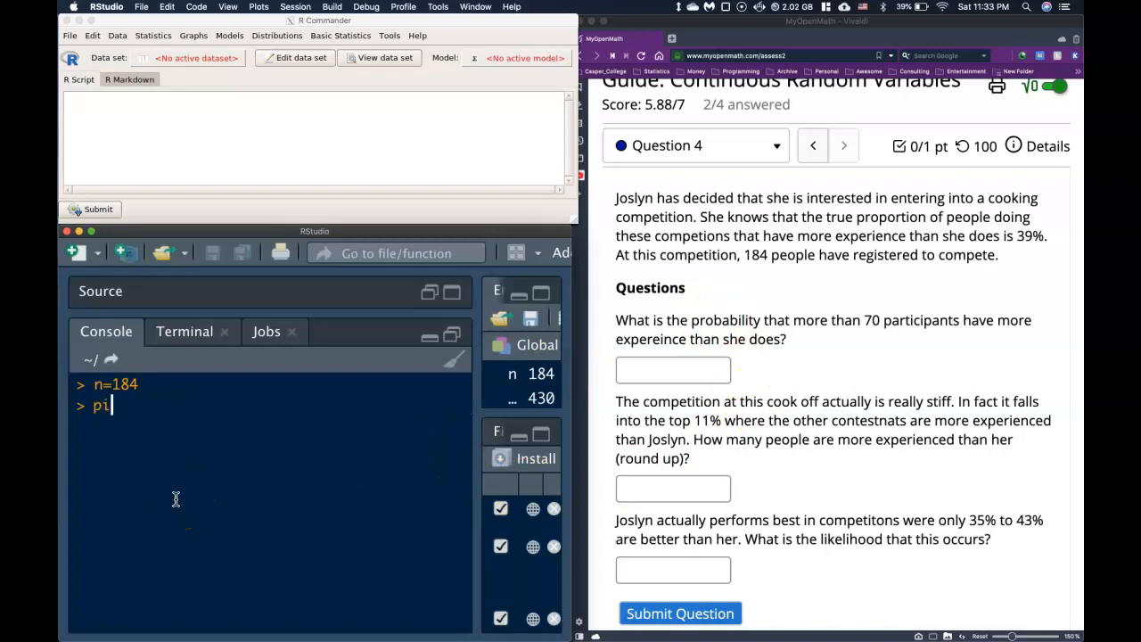
text(=)
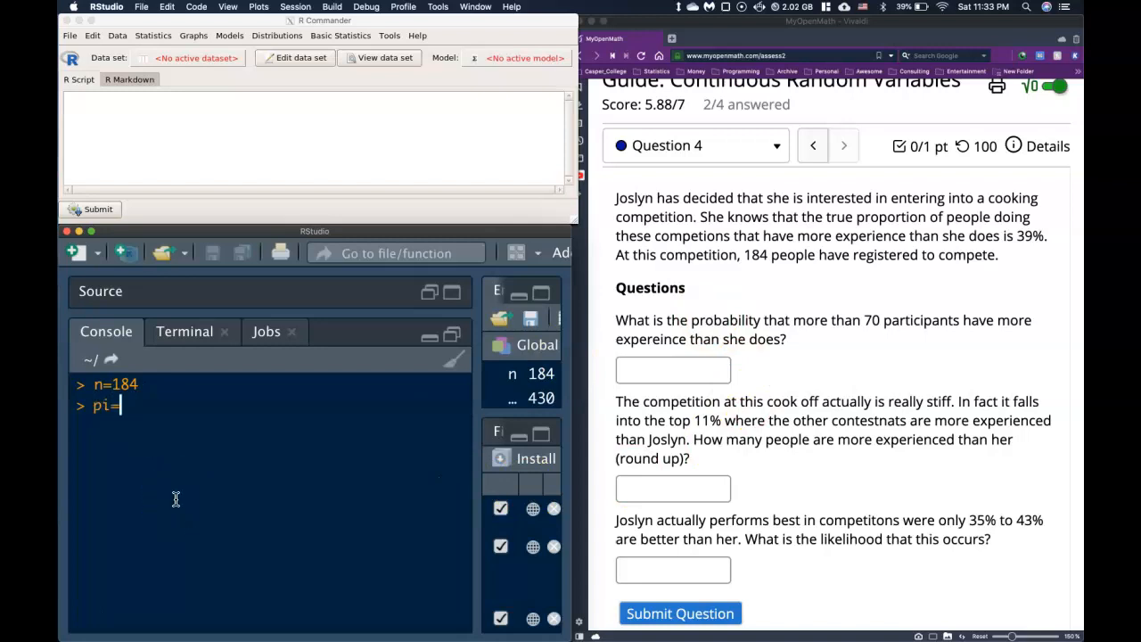
text(.39)
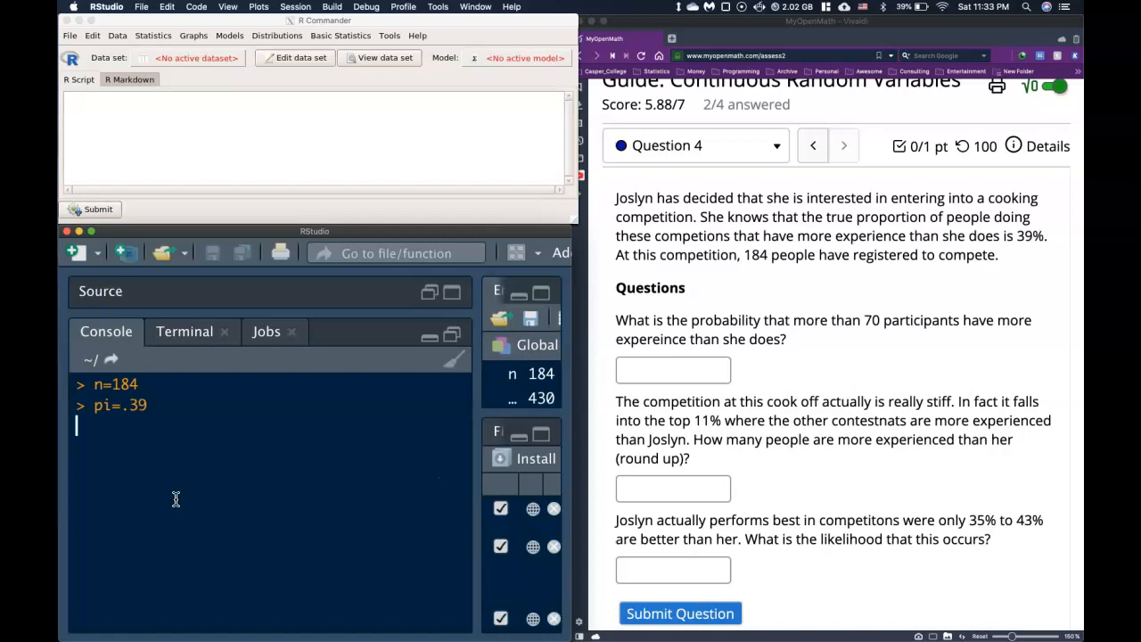
Evaluate n*pi = 71.76 and n*(1-pi) = 112.24 to check the normal-approximation conditions
text(n)
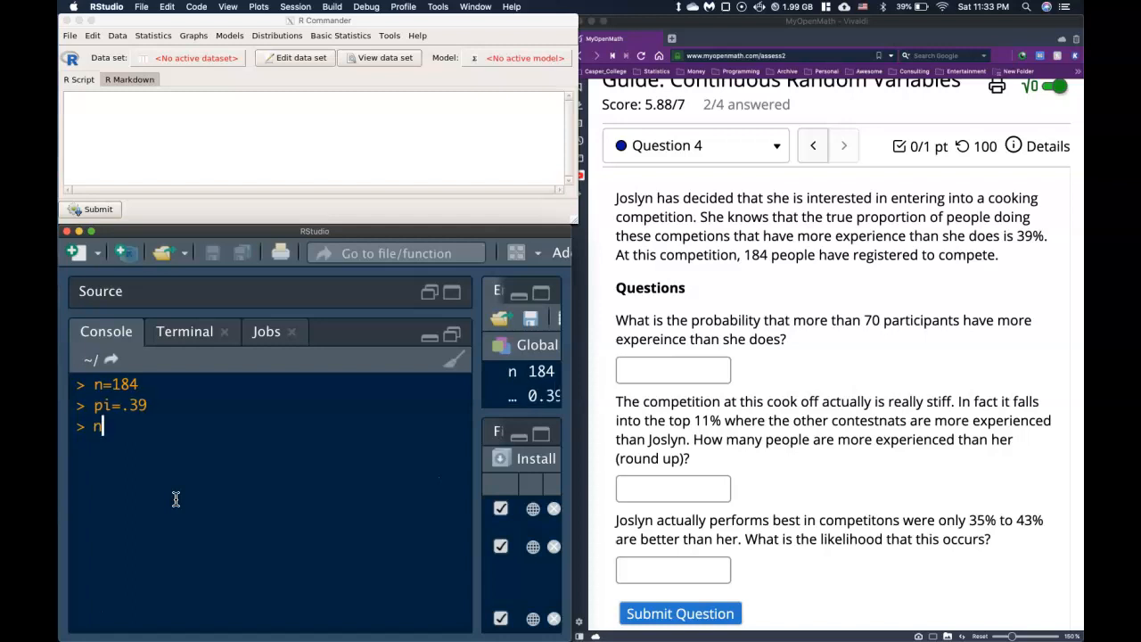
text(*pi=)
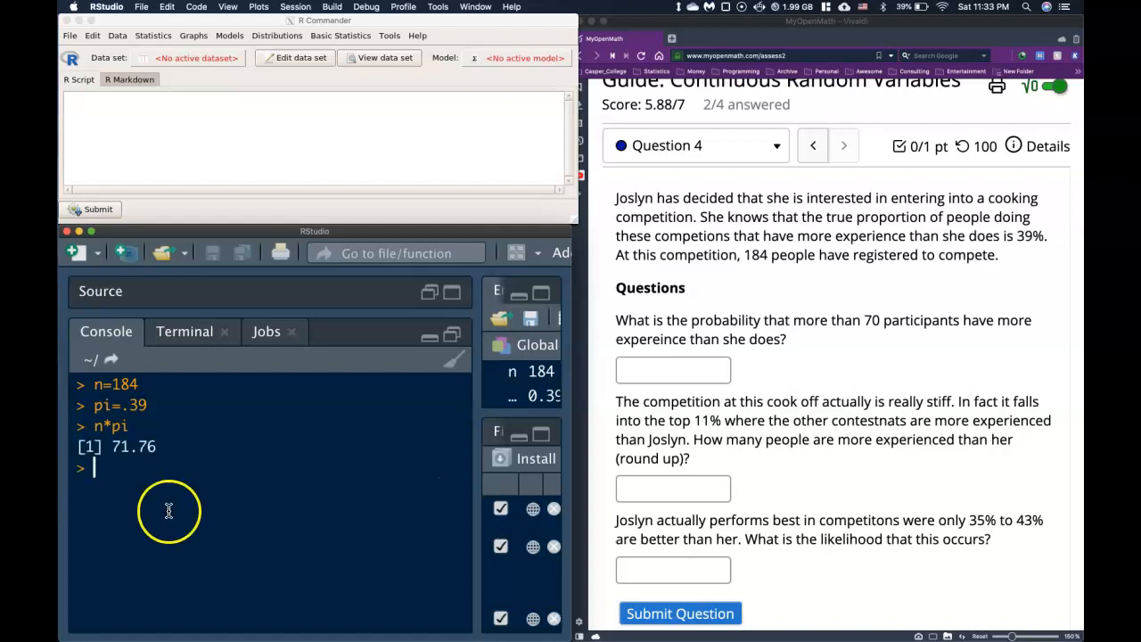
mouse_move(268, 455)
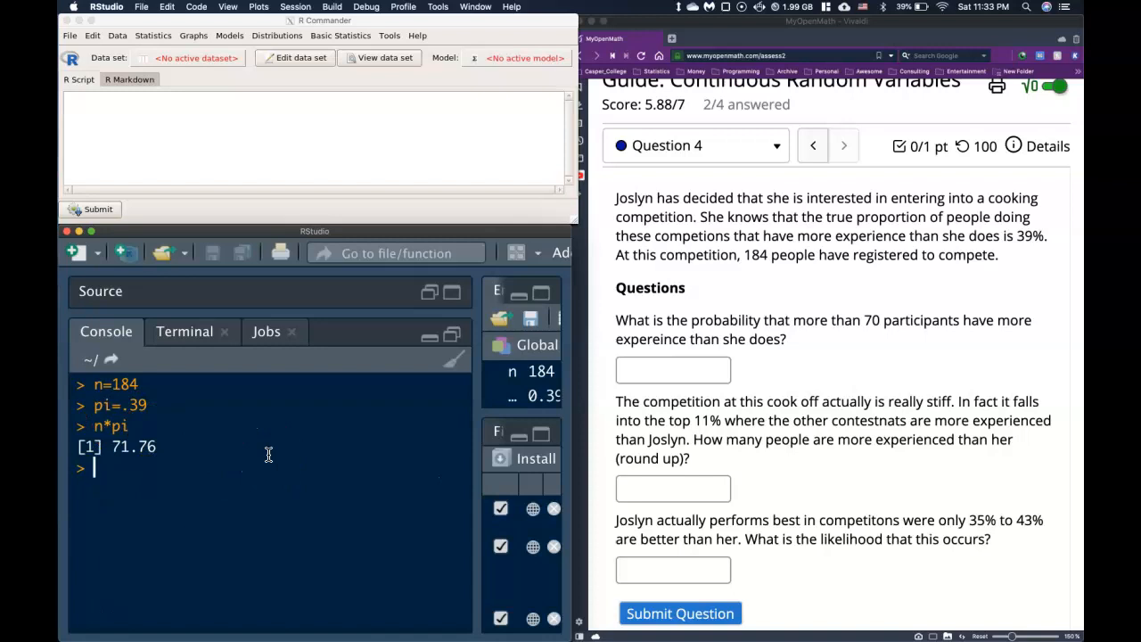
text(n*(1))
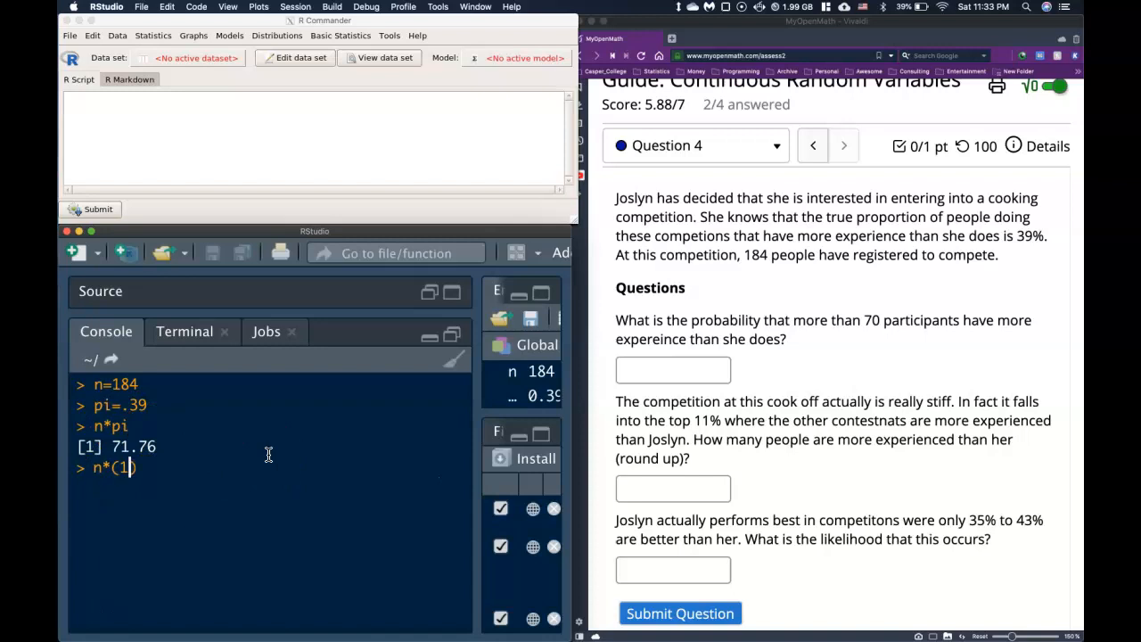
text(1-pi))
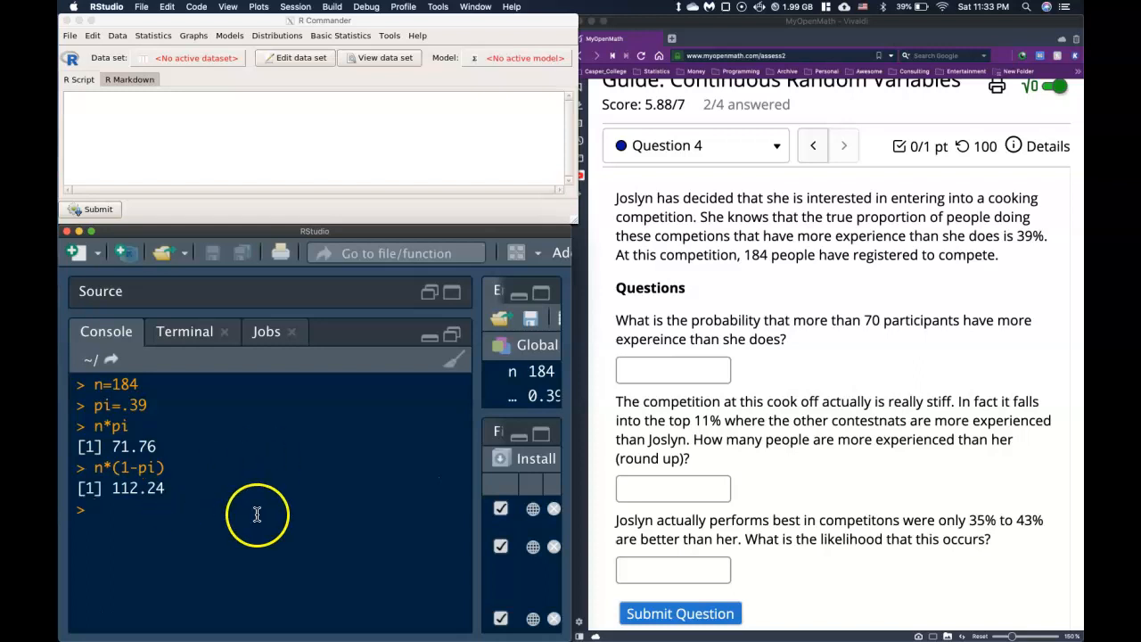
mouse_move(722, 385)
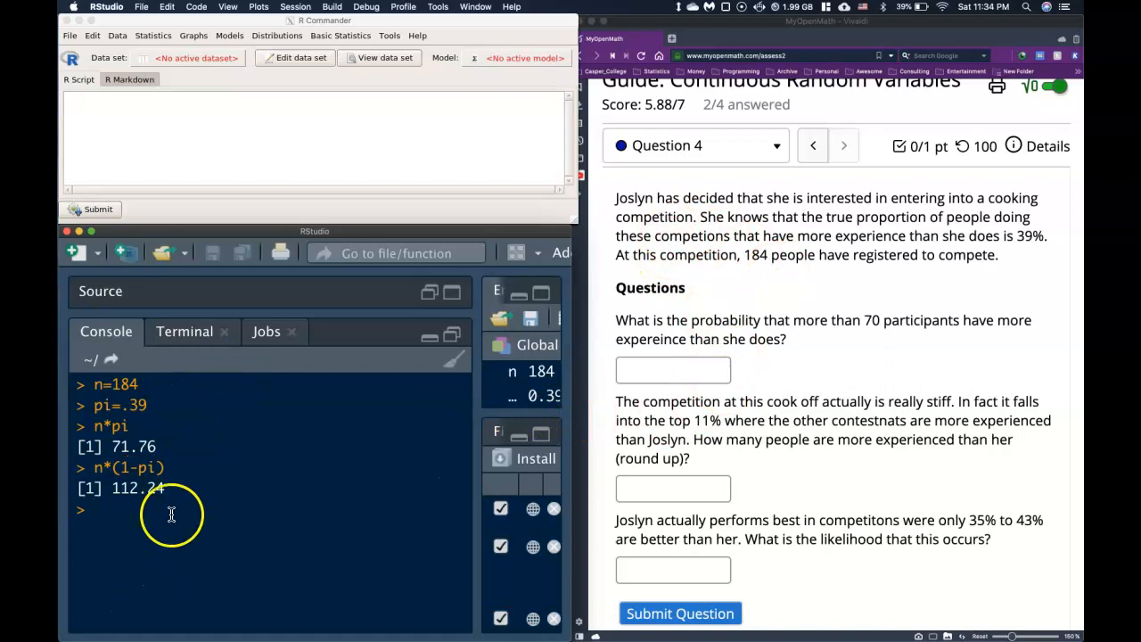
mouse_move(219, 524)
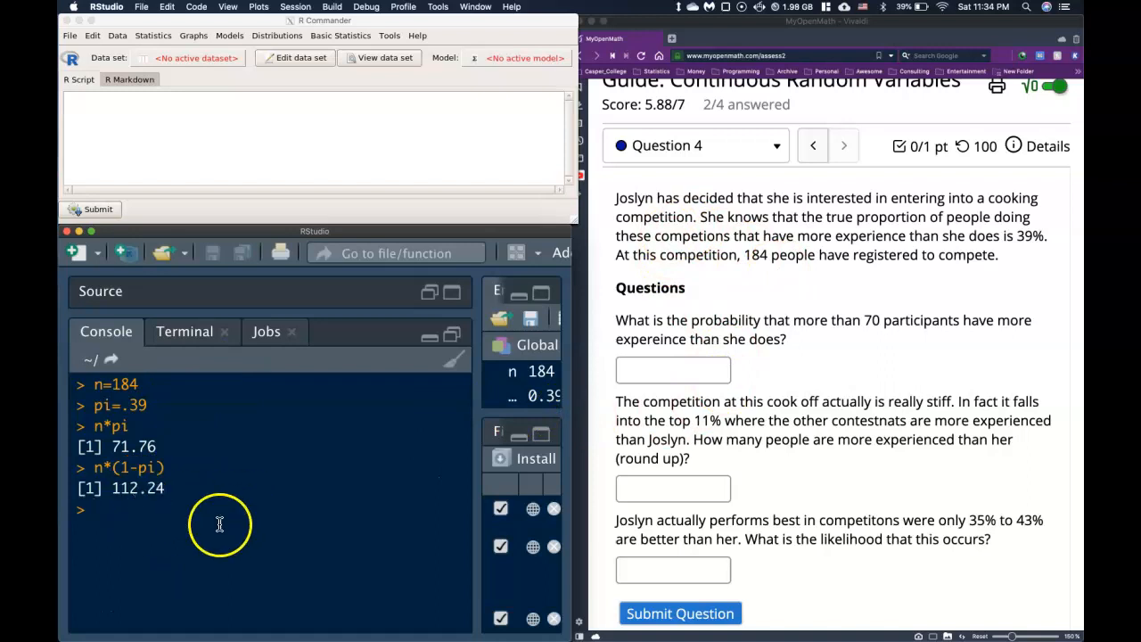
mouse_move(126, 400)
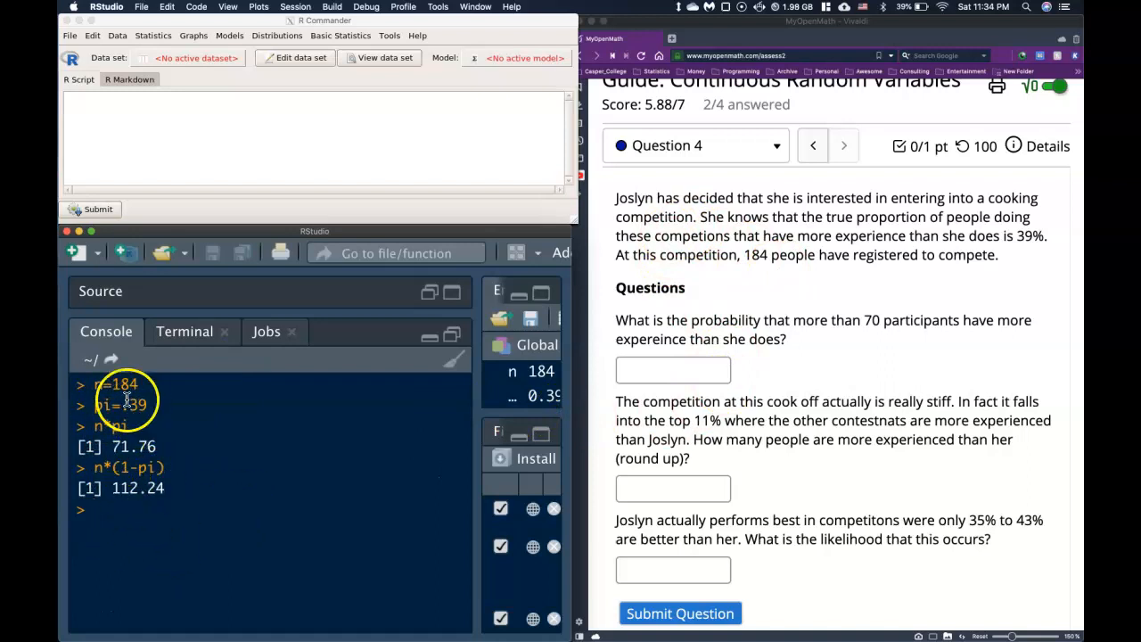
mouse_move(153, 419)
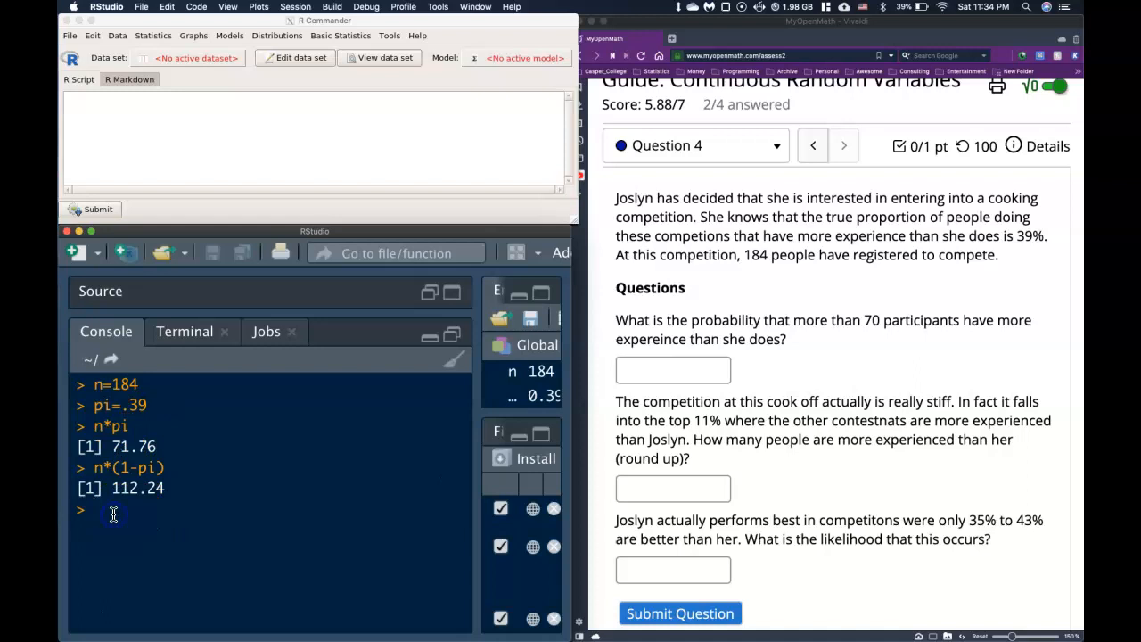
Compute the standard error sig_pi = sqrt(pi*(1-pi)/n) = 0.0359574
text(sig_pi)
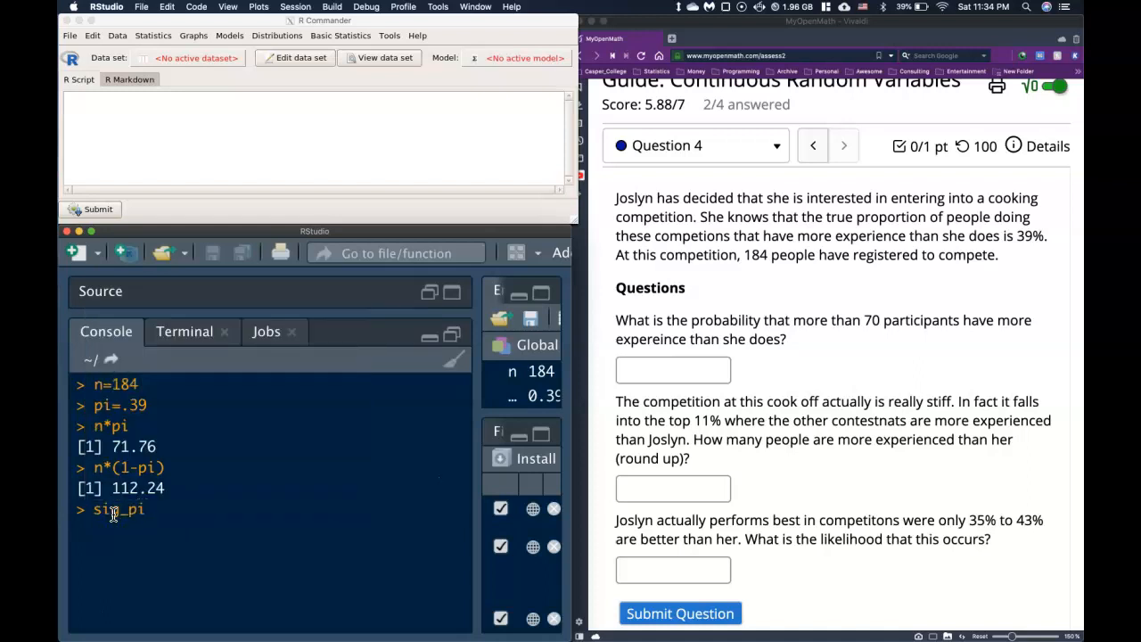
text(=sqrt)
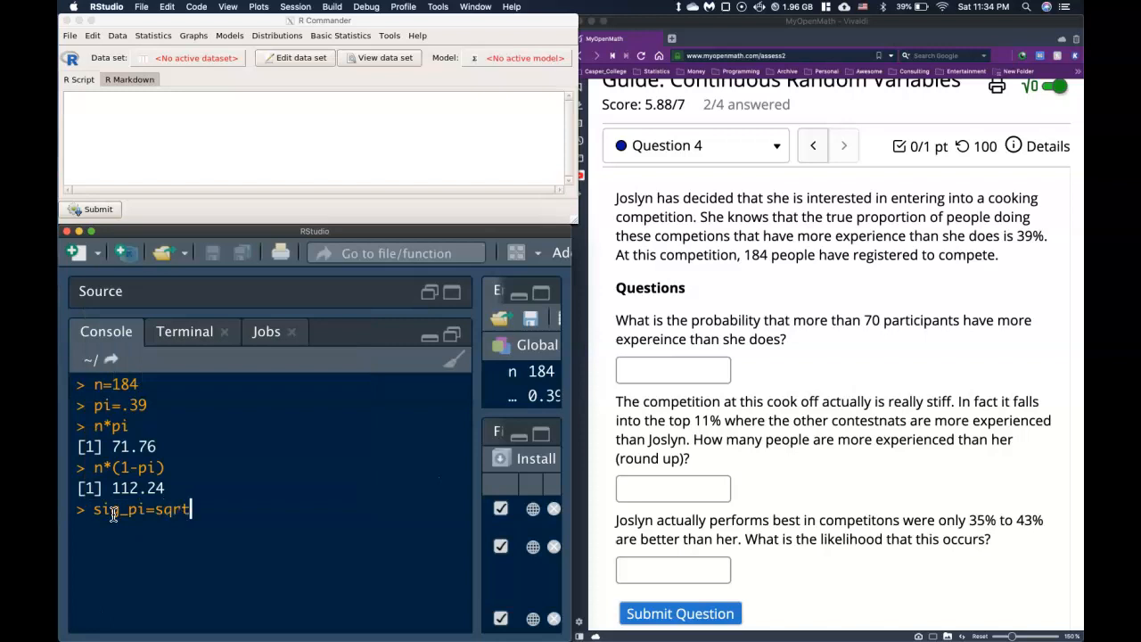
text(()
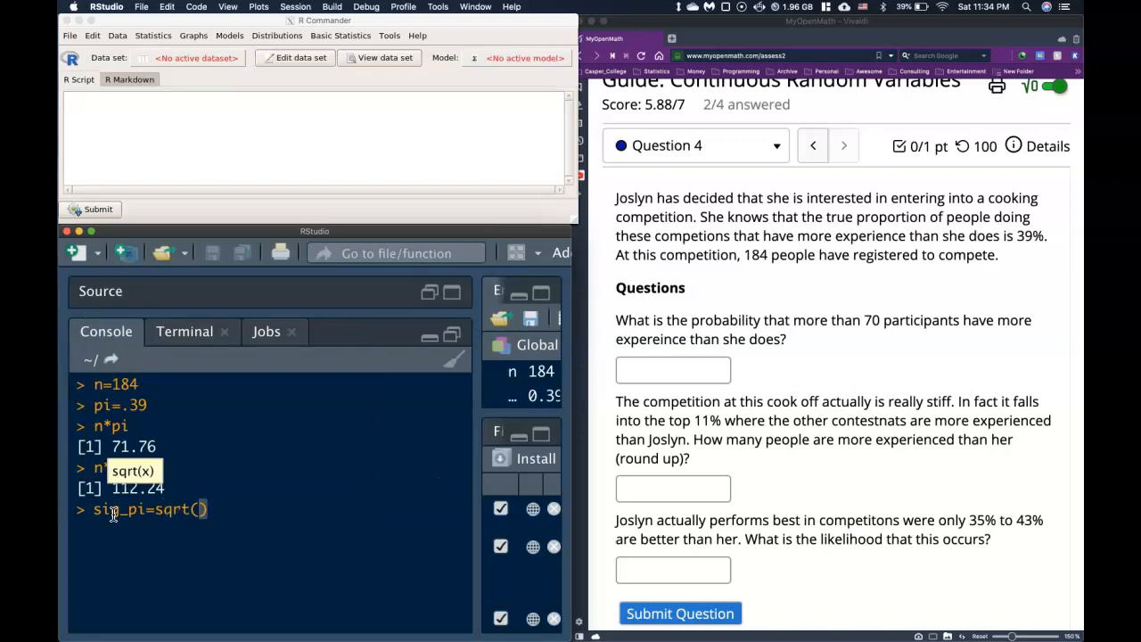
text(pi*)
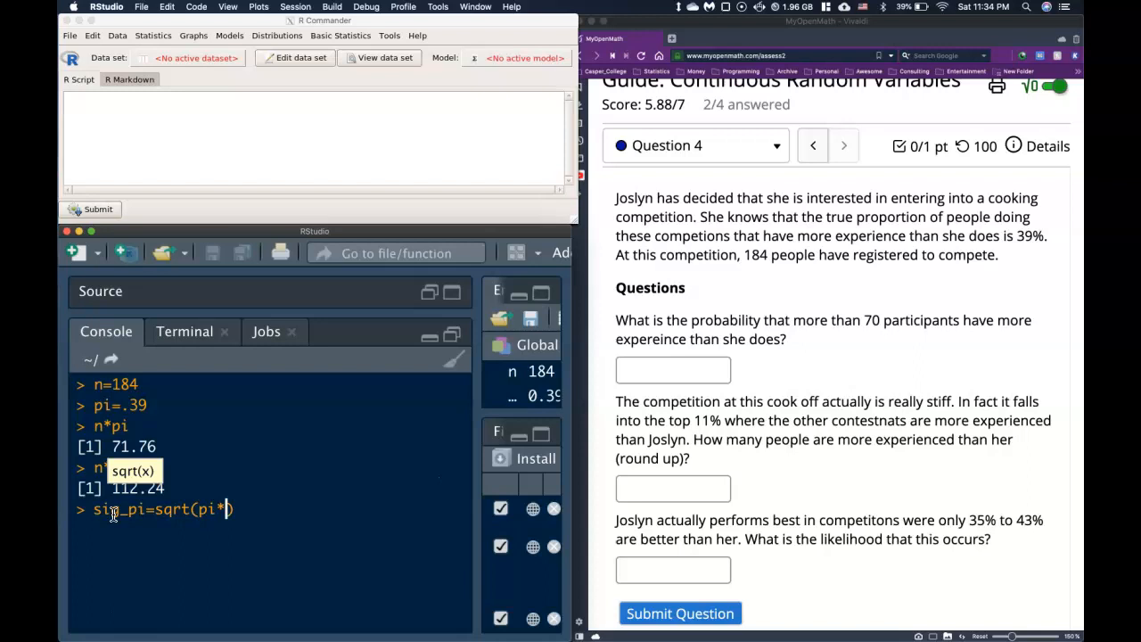
text(1)
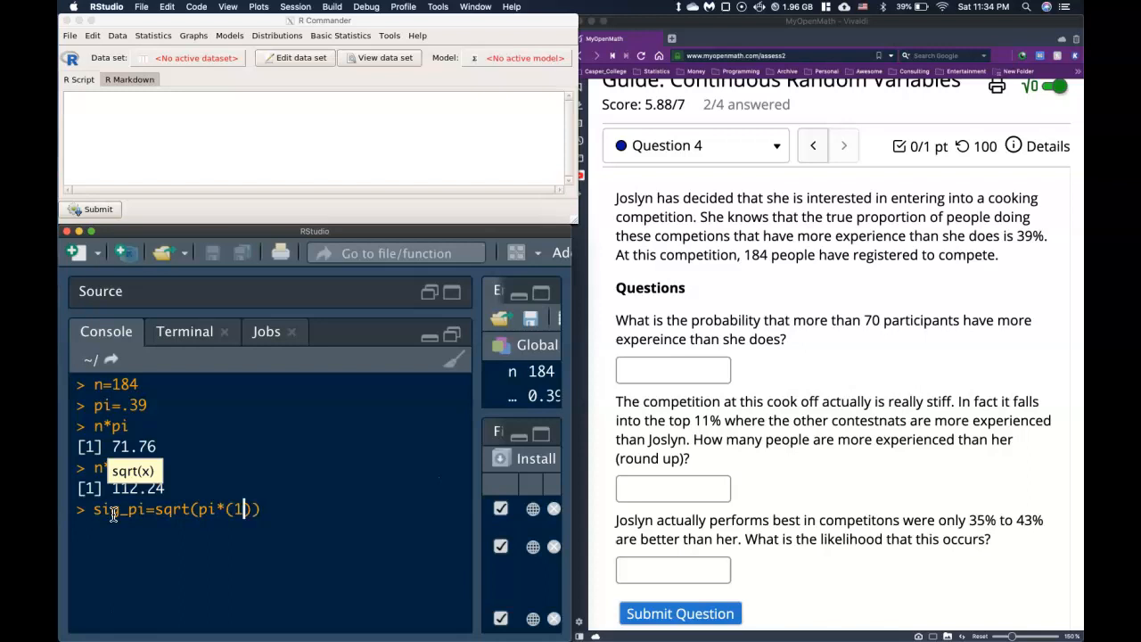
text(-pi))
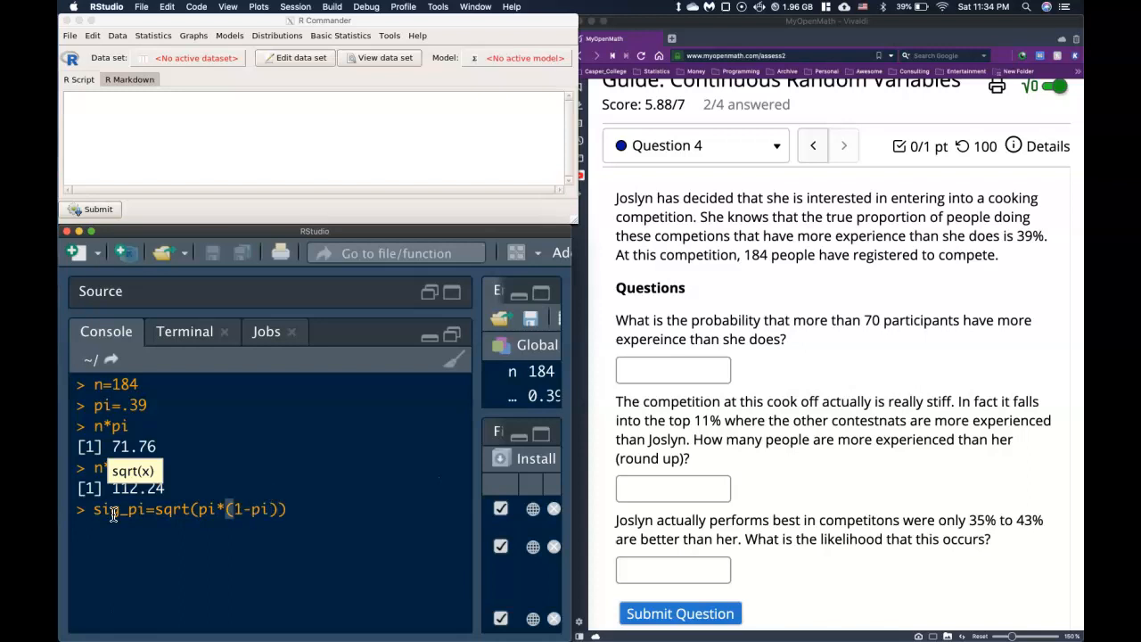
text(/n)
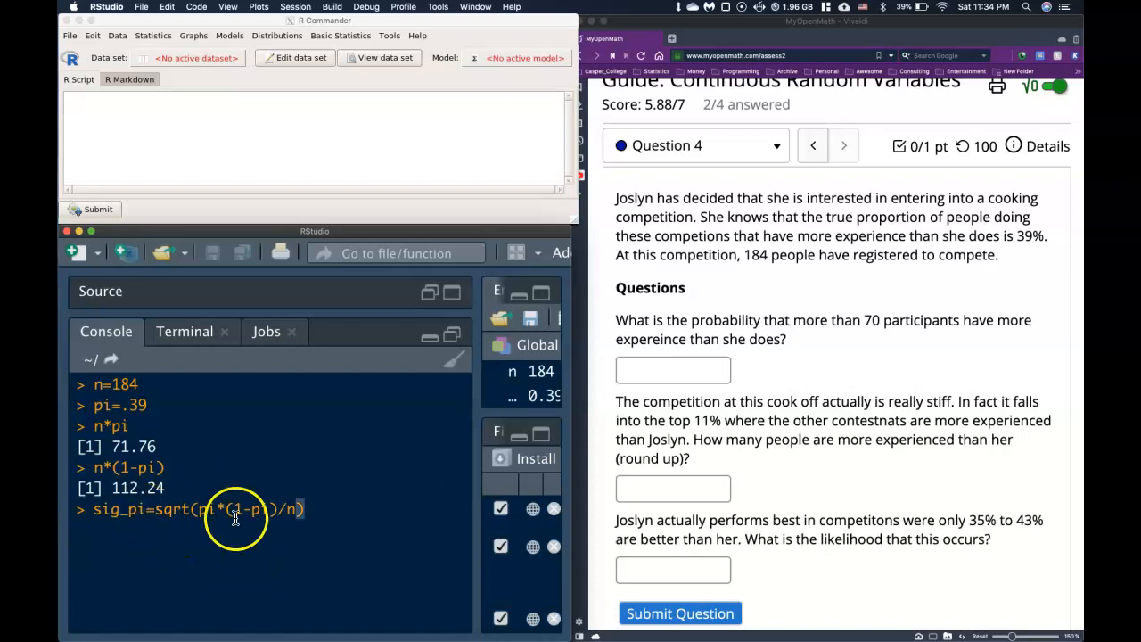
mouse_move(331, 510)
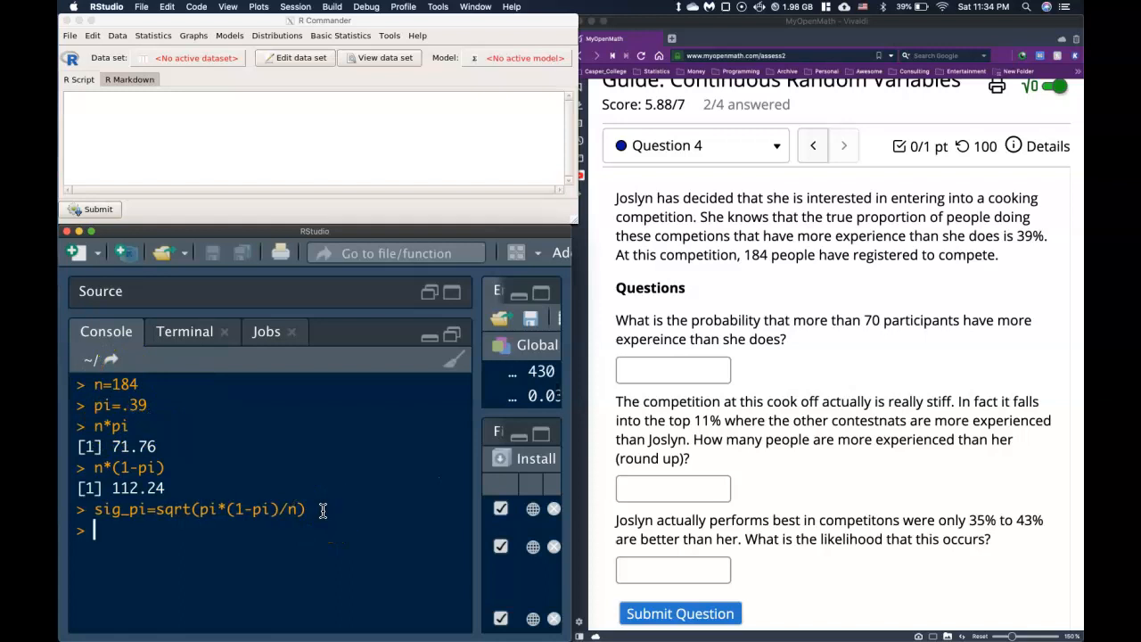
text(sig_pi)
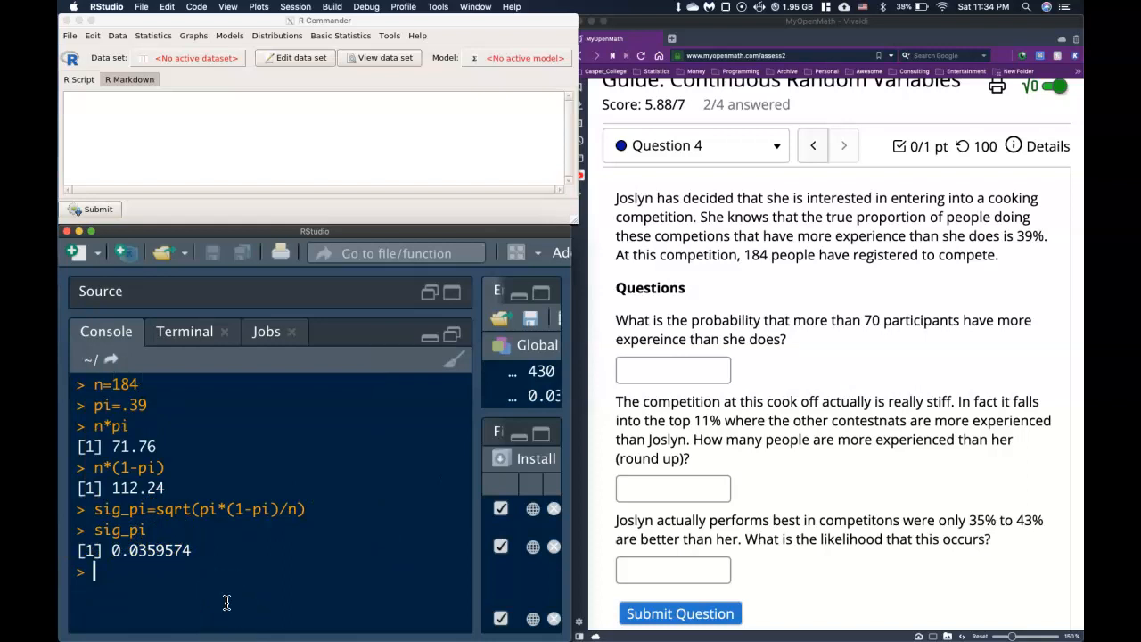
mouse_move(478, 562)
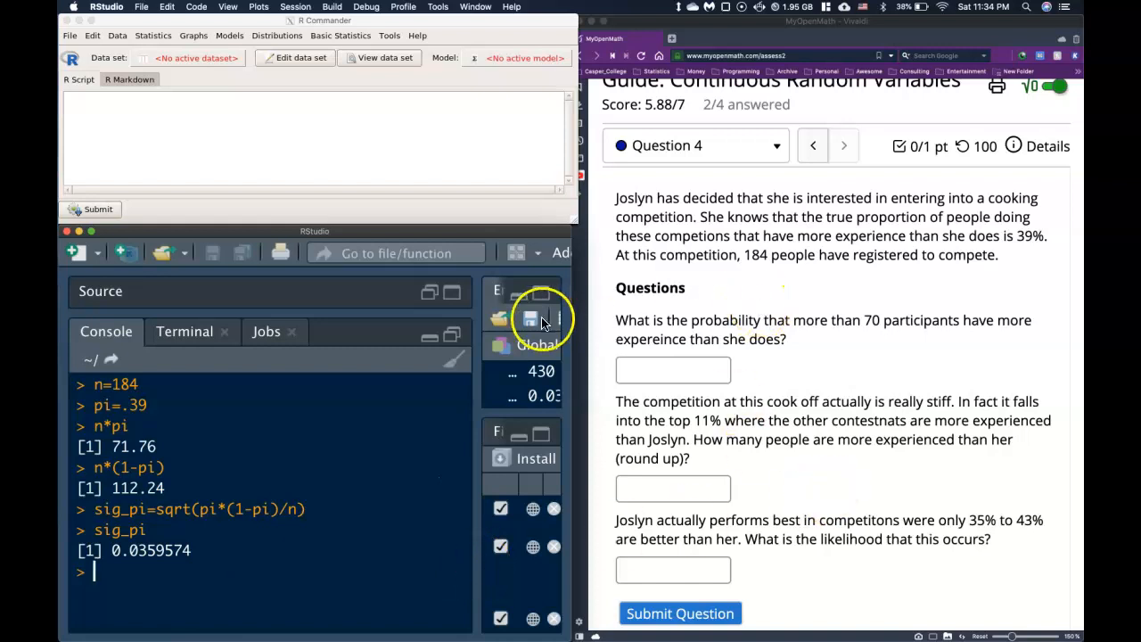
mouse_move(946, 317)
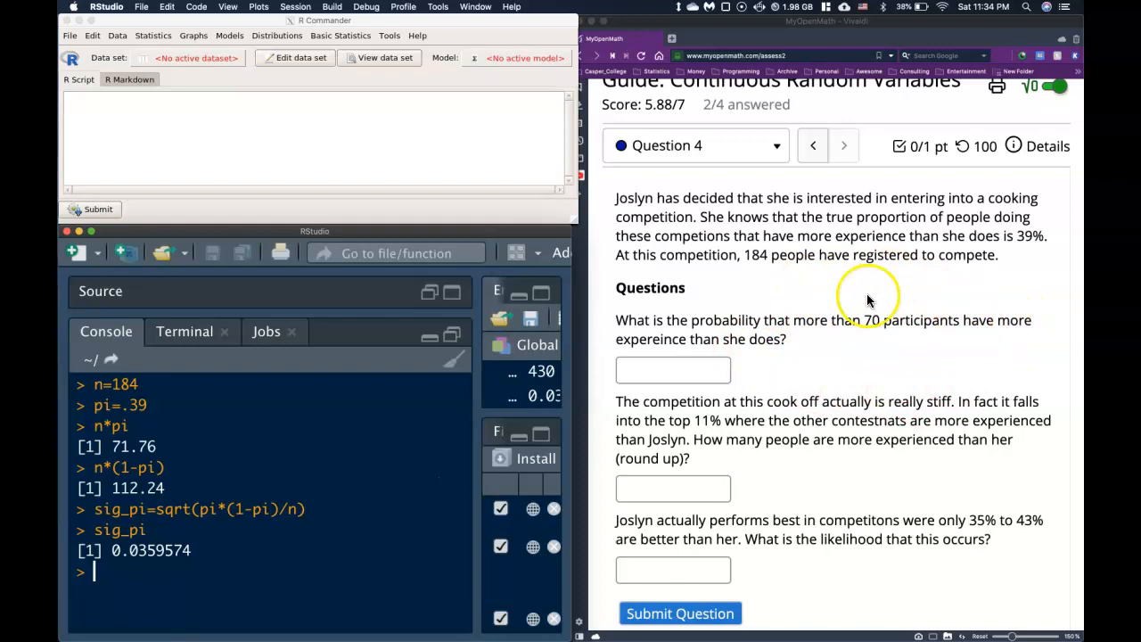
mouse_move(473, 421)
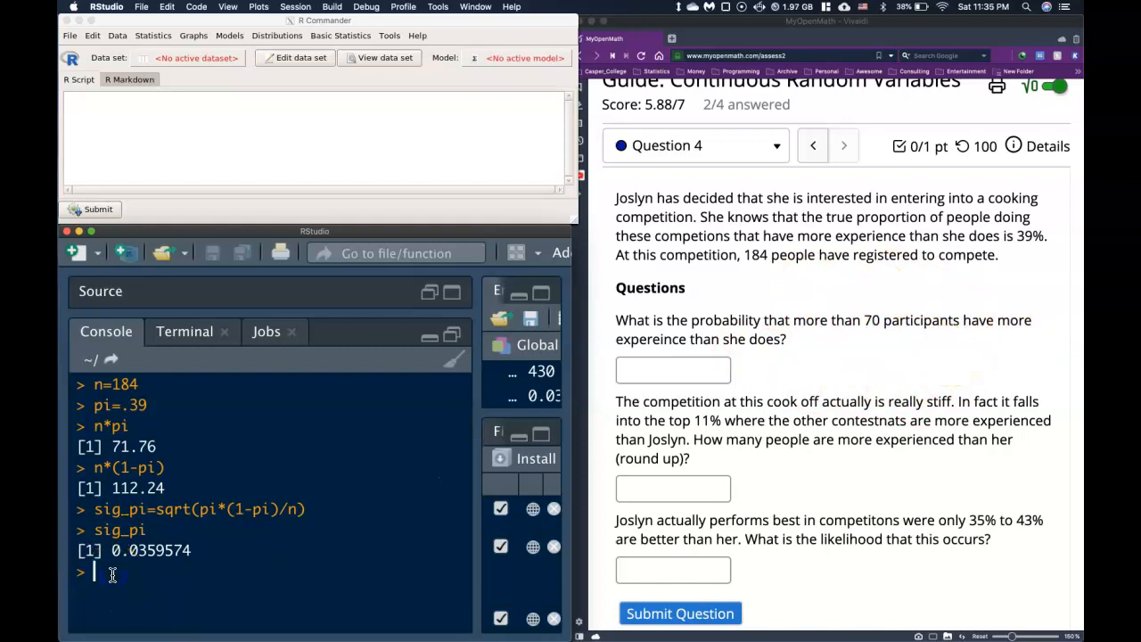
Compute the sample proportion 70/n = 0.3804348
text(70/n)
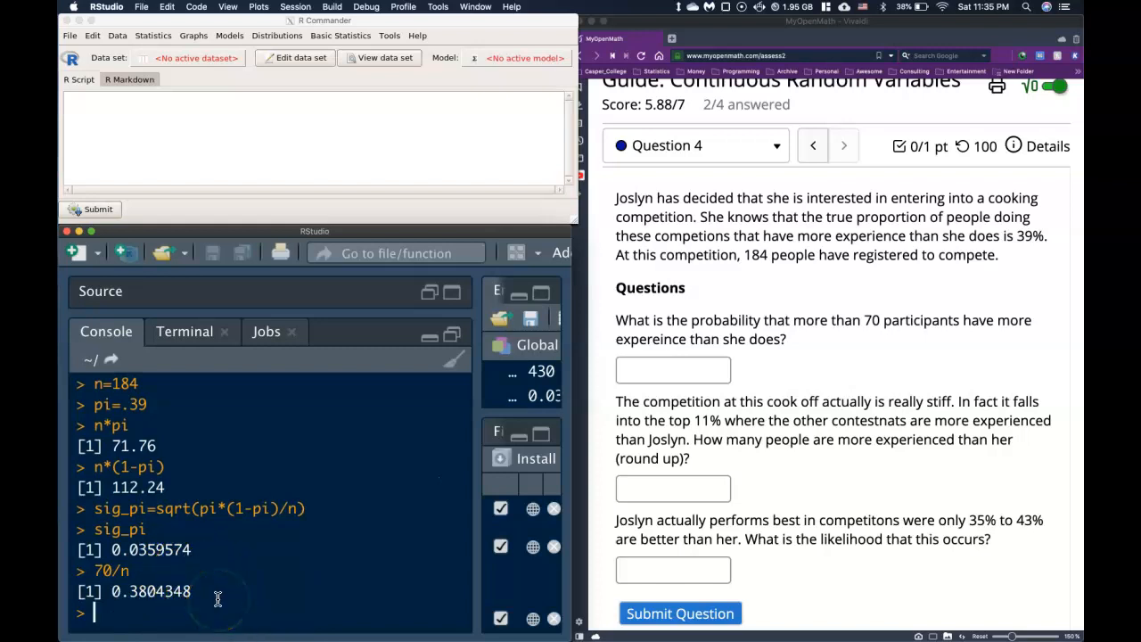
mouse_move(214, 214)
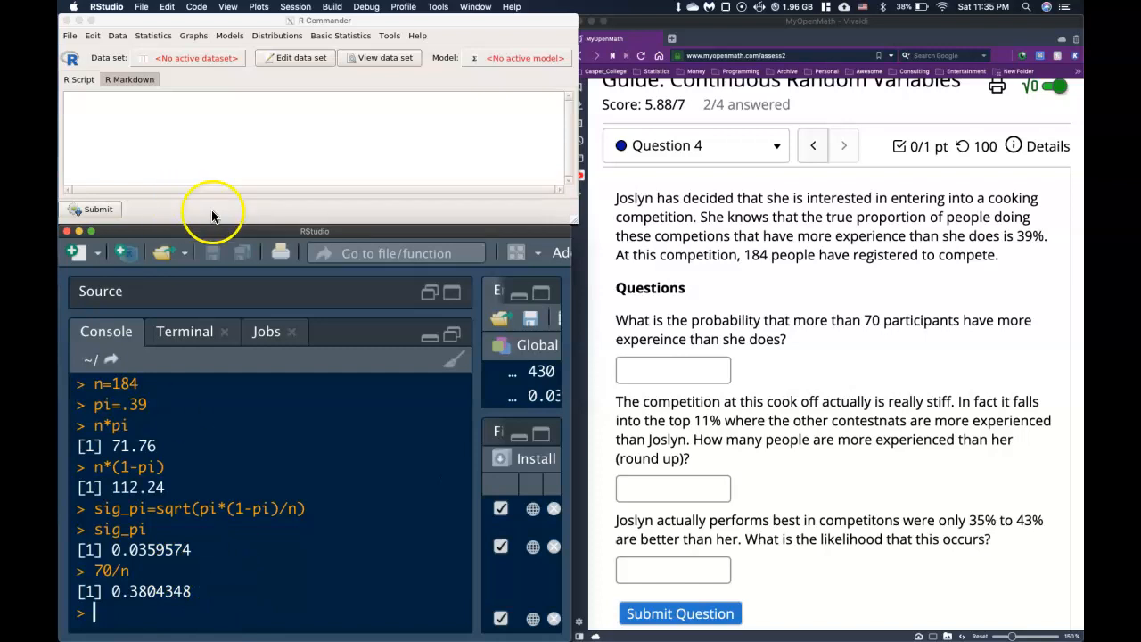
Draw a normal curve with mean .39, SD 0.0359574, shading the region from 0.3804348 to 1
click(341, 36)
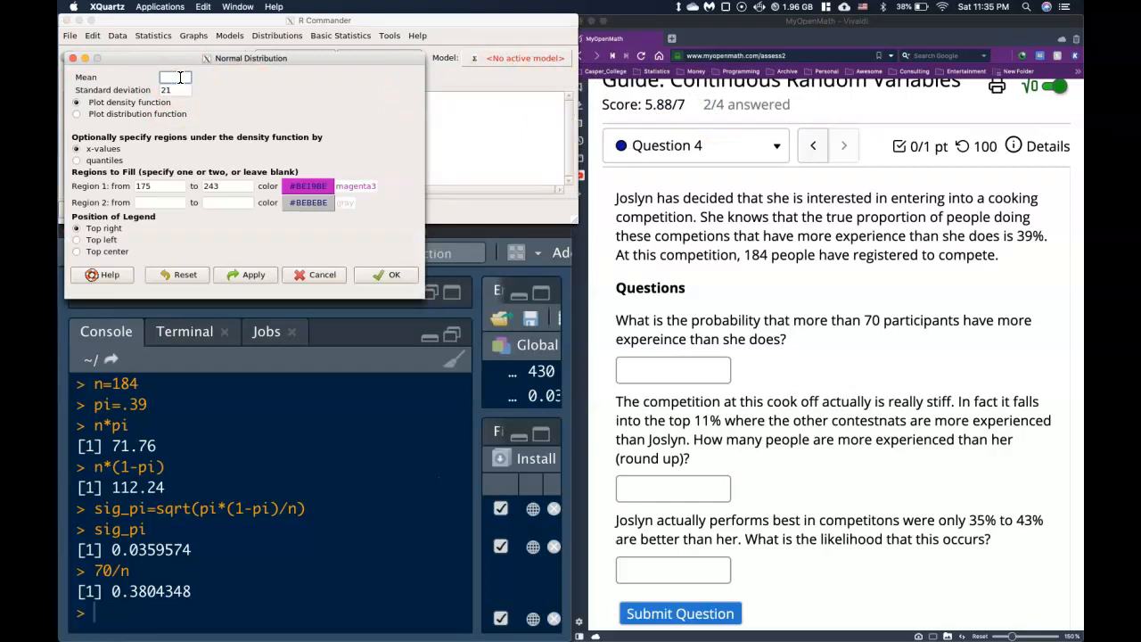
text(3)
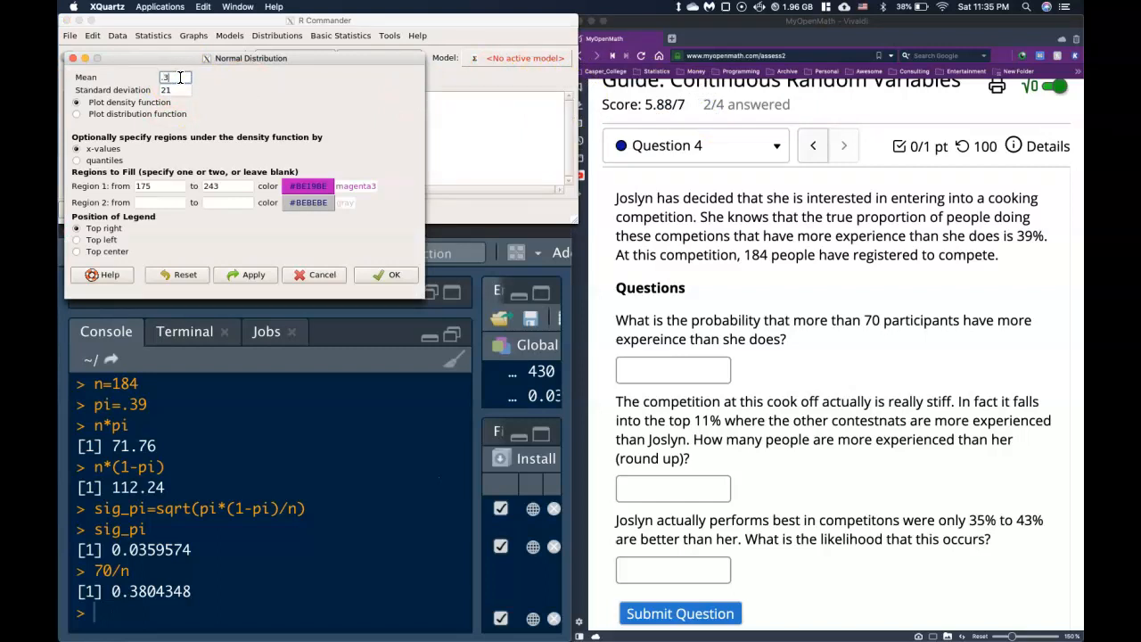
text(9)
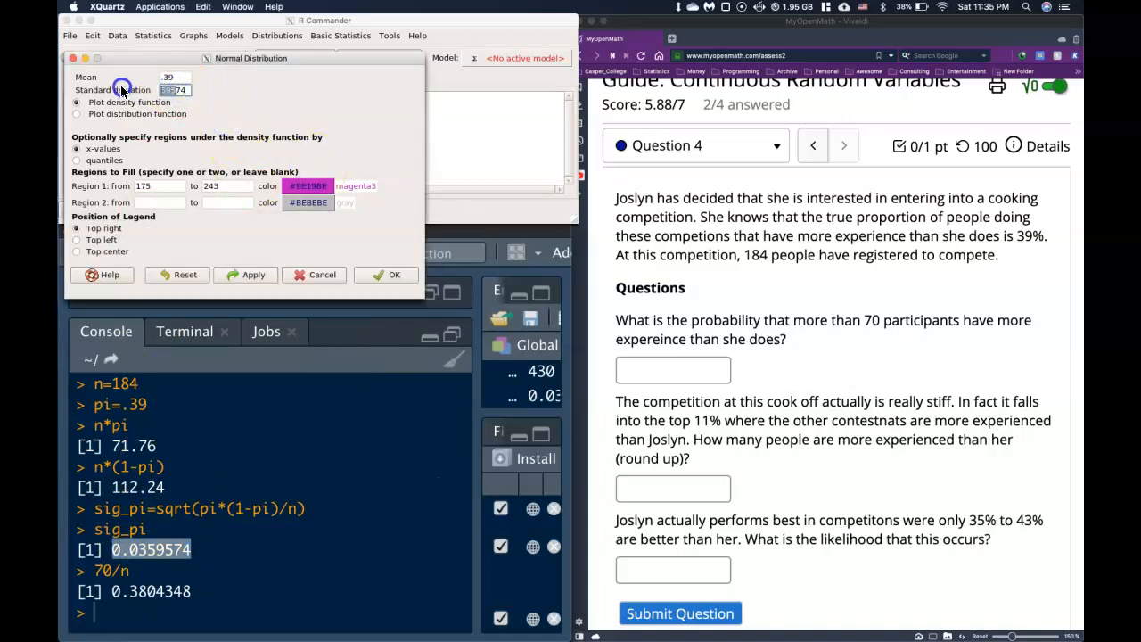
click(175, 89)
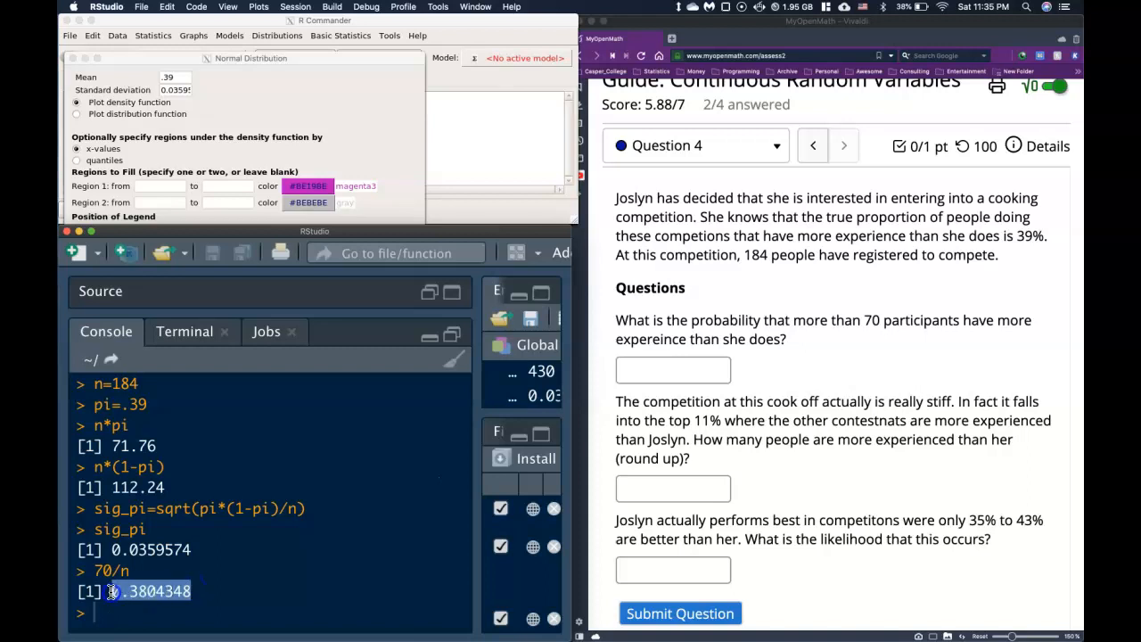
click(161, 186)
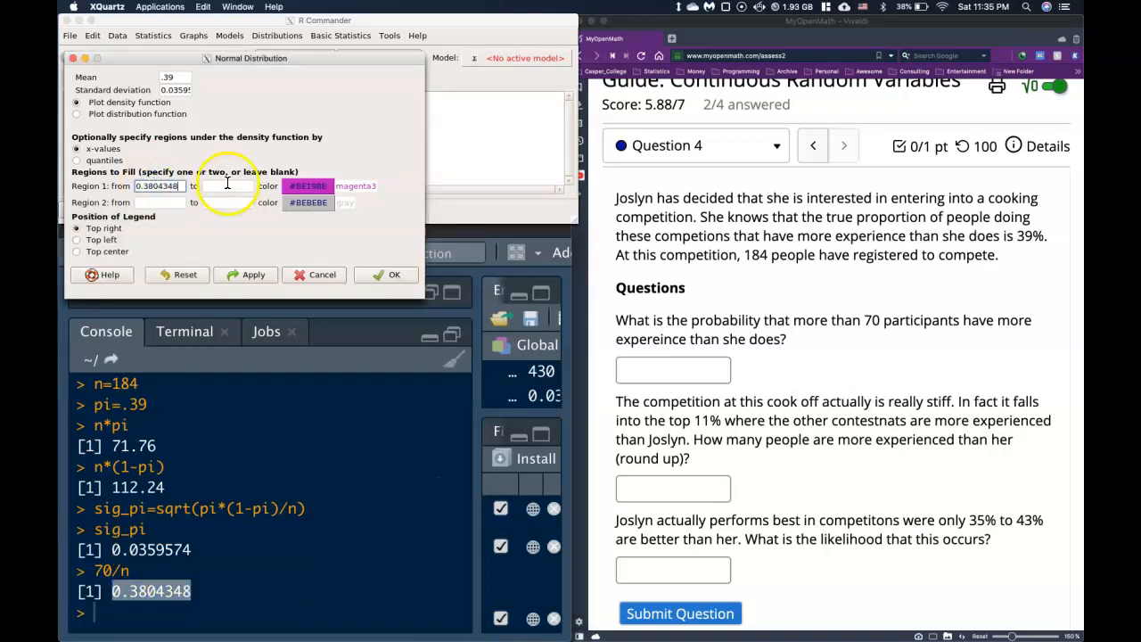
text(1)
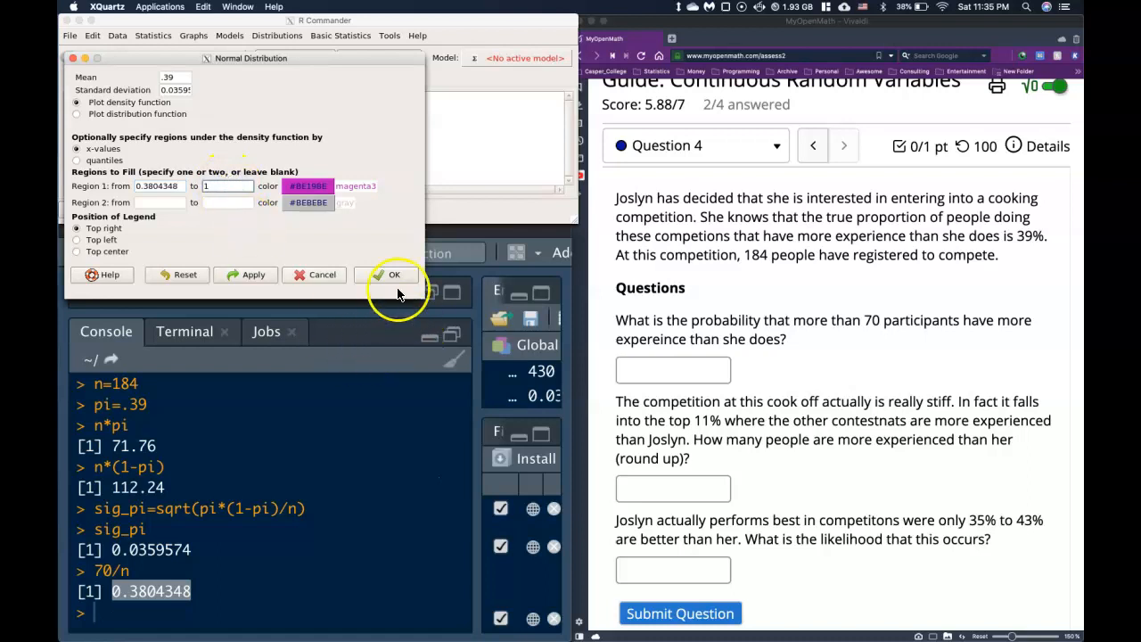
key(F3)
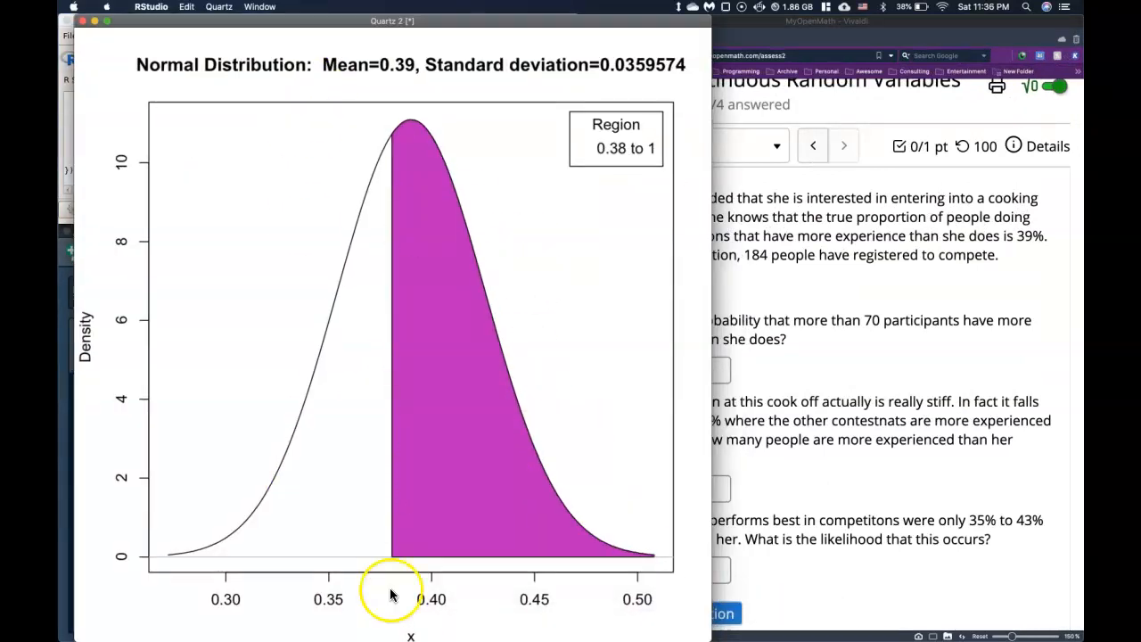
mouse_move(407, 574)
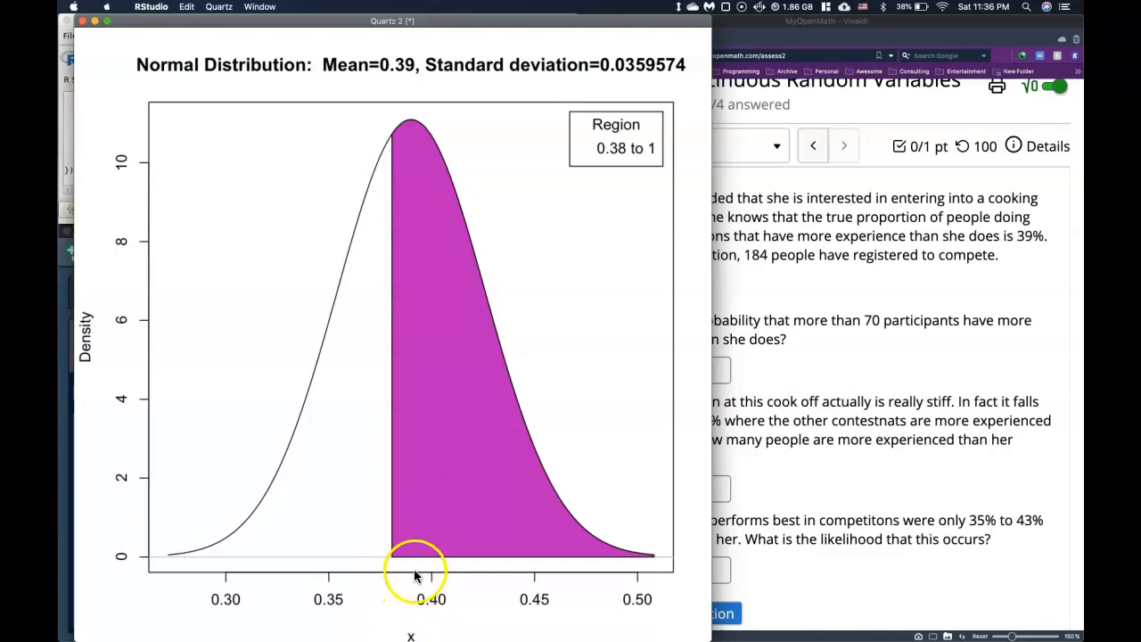
mouse_move(635, 528)
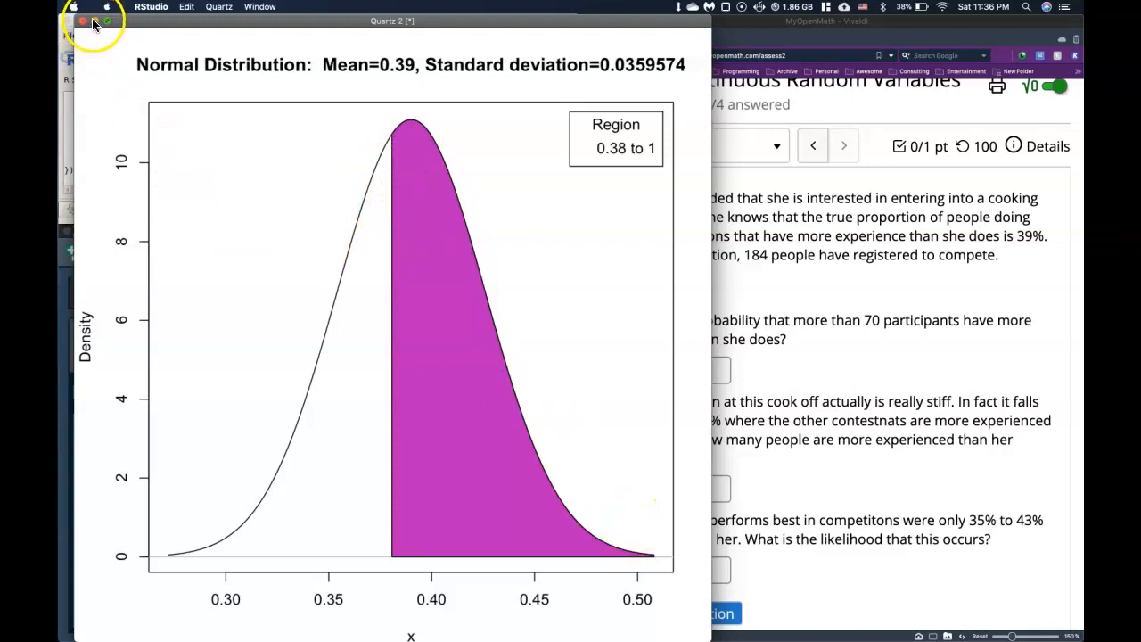
mouse_move(114, 35)
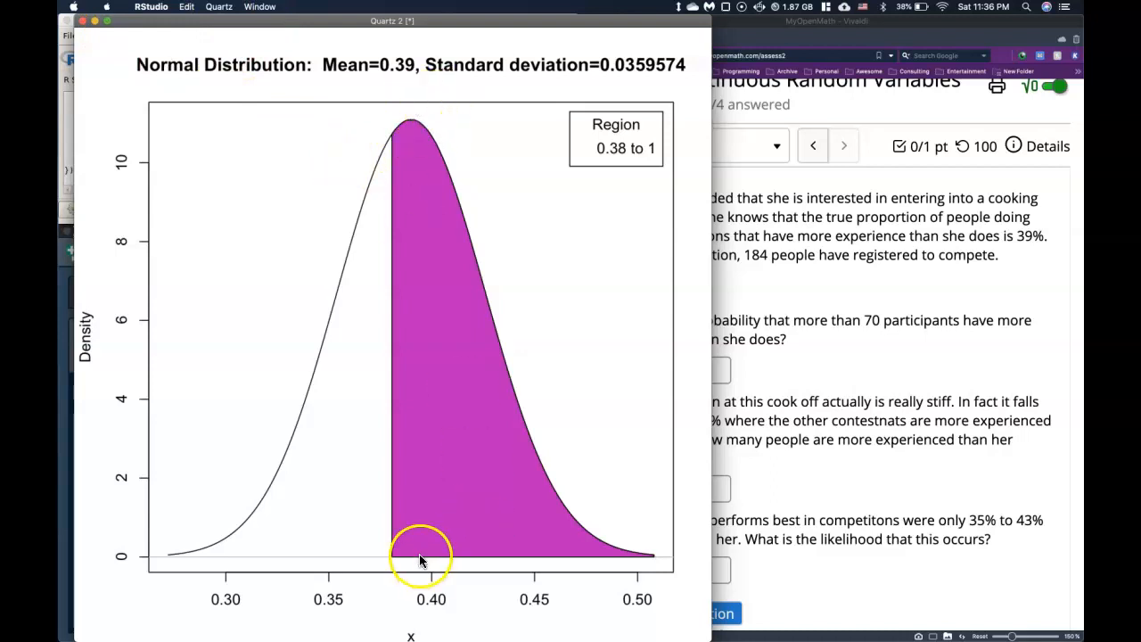
mouse_move(392, 521)
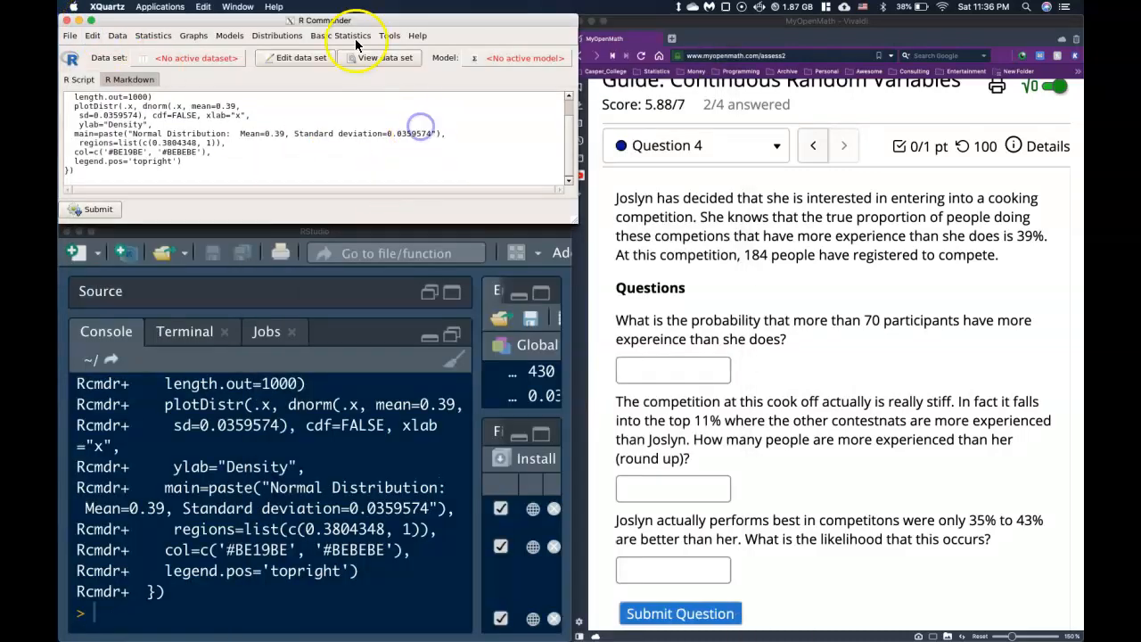
Compute the upper-tail probability above 0.3804348 for mean .39, SD 0.0359574, giving 0.6048861
click(353, 36)
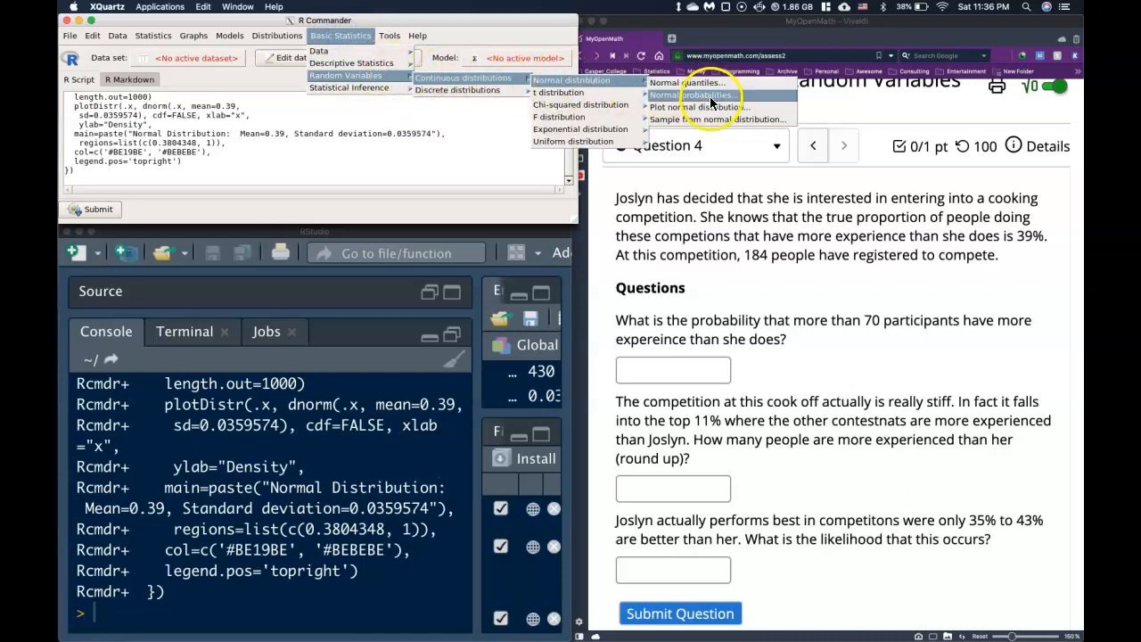
click(703, 96)
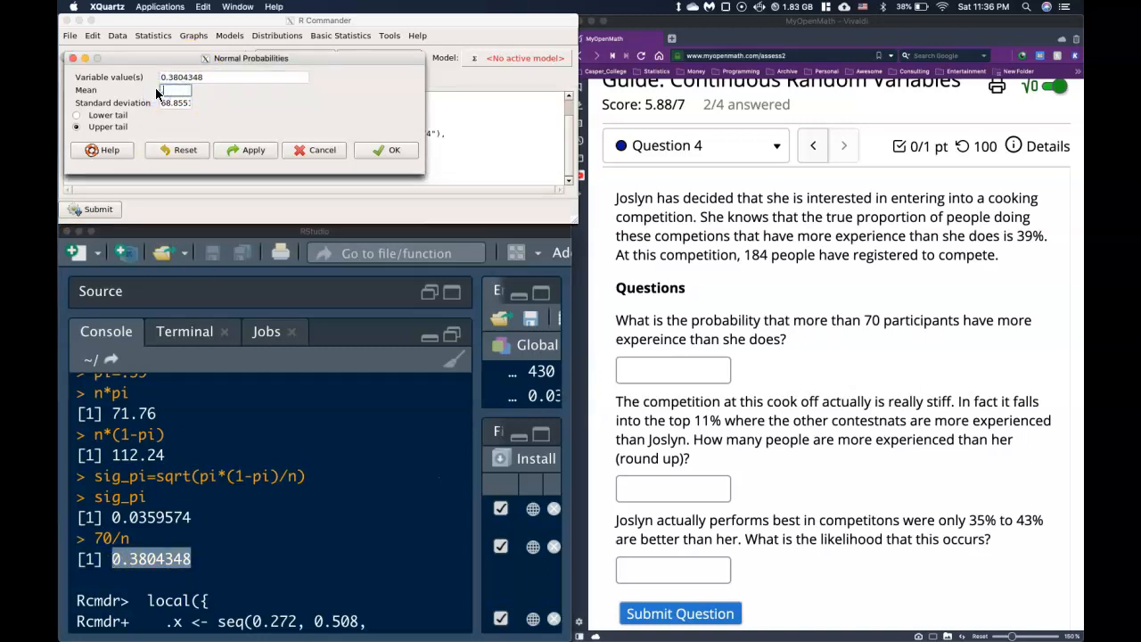
text(39)
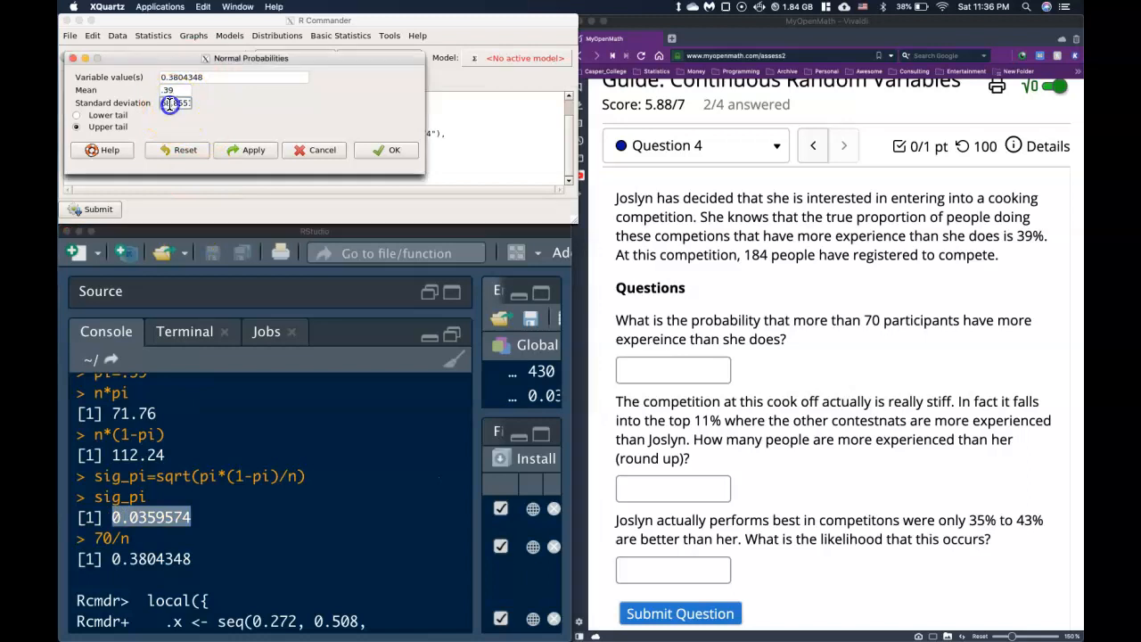
click(175, 102)
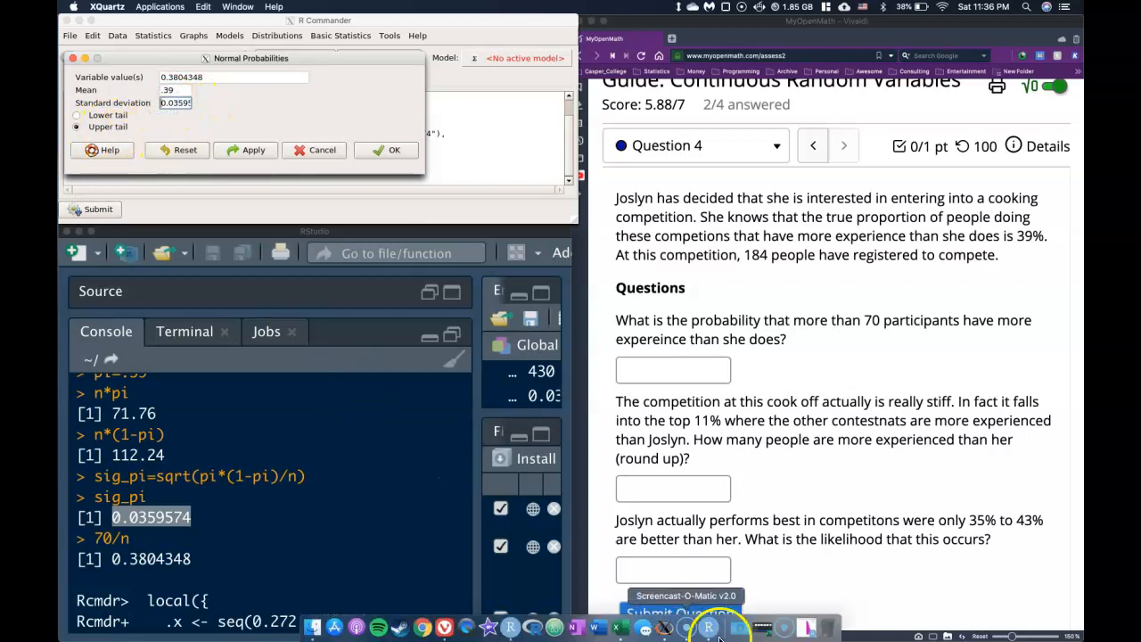
click(394, 150)
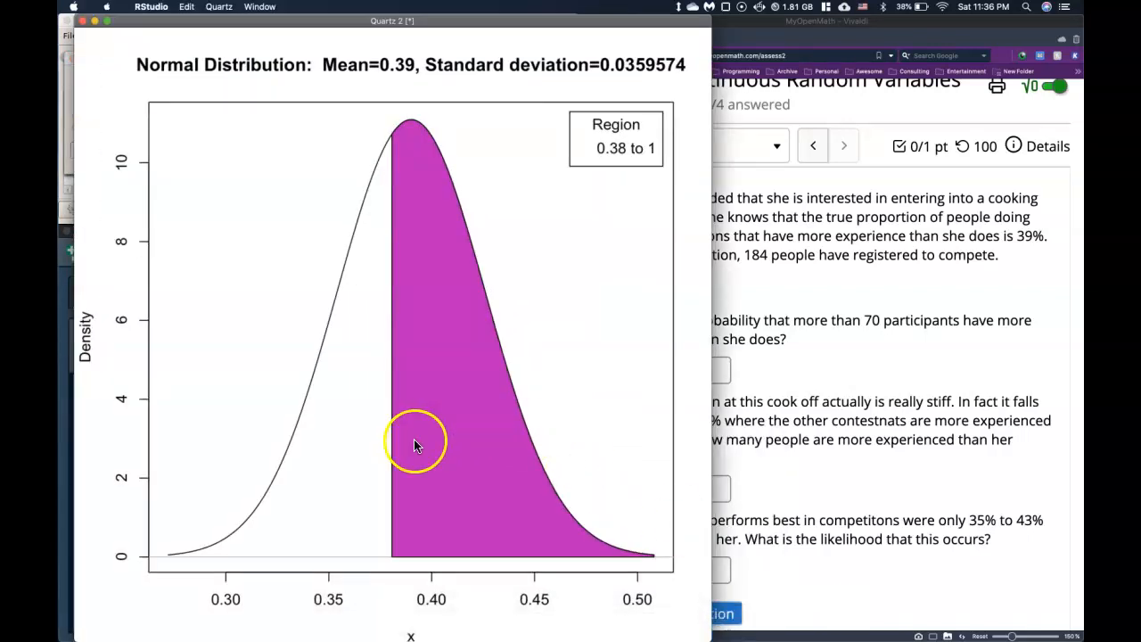
mouse_move(400, 421)
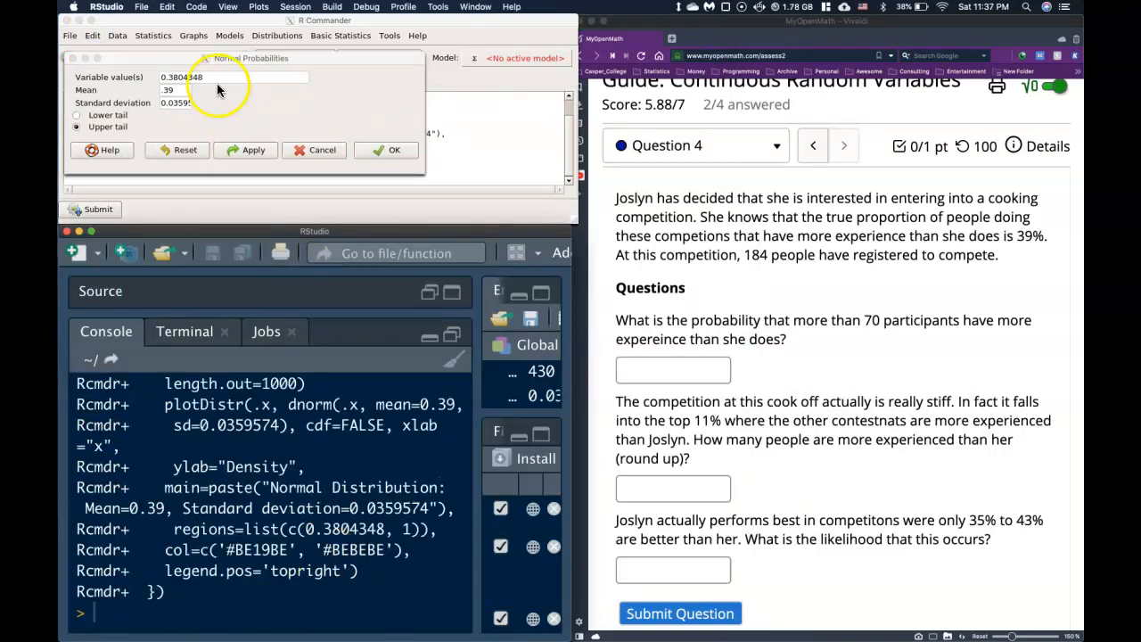
click(395, 150)
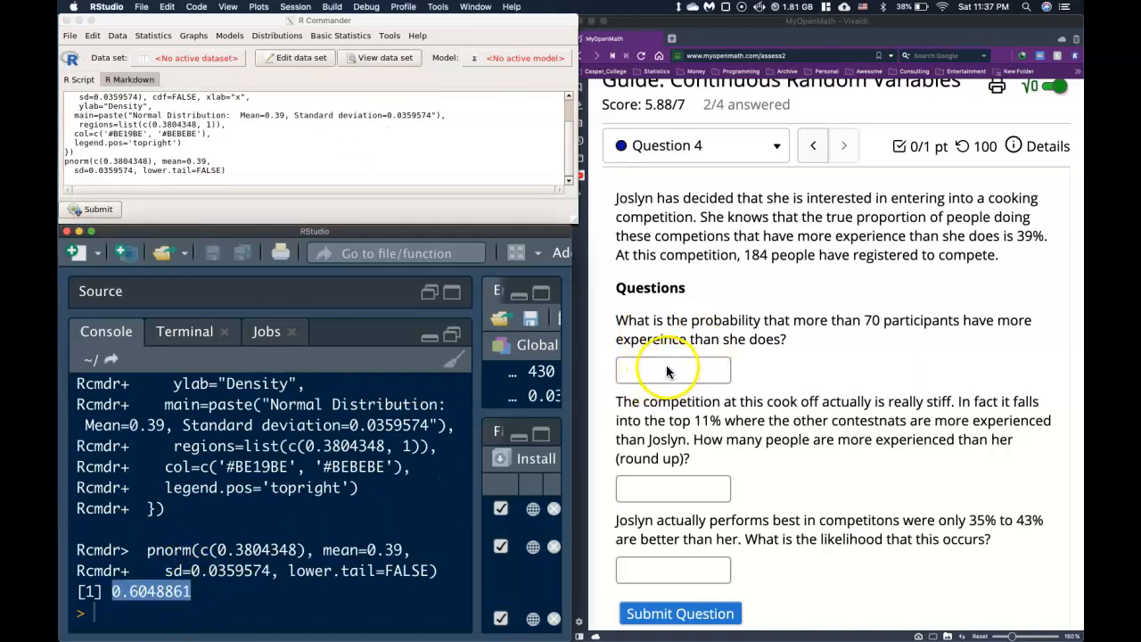
Enter 0.6048861 in the first answer box for more than 70 experienced participants
text(0.6048861)
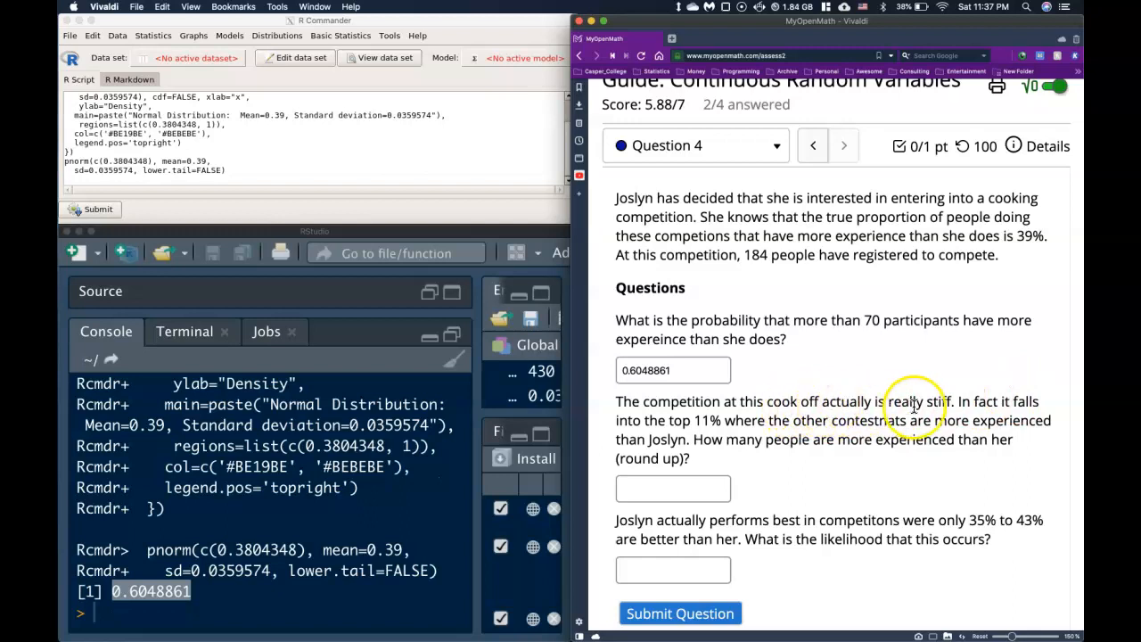
mouse_move(625, 446)
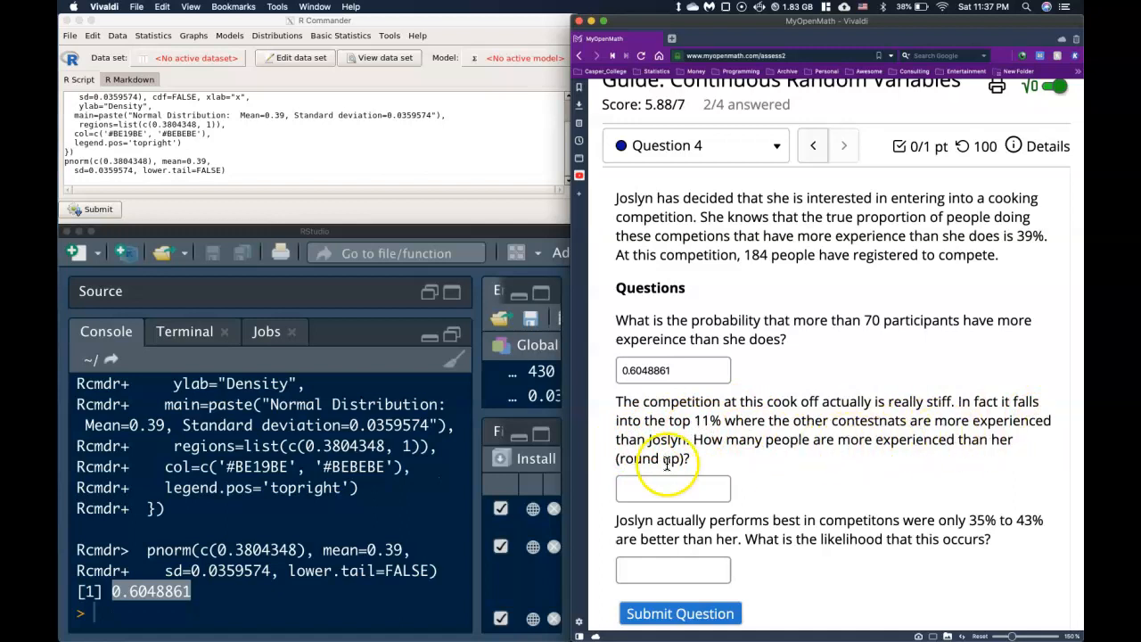
mouse_move(860, 446)
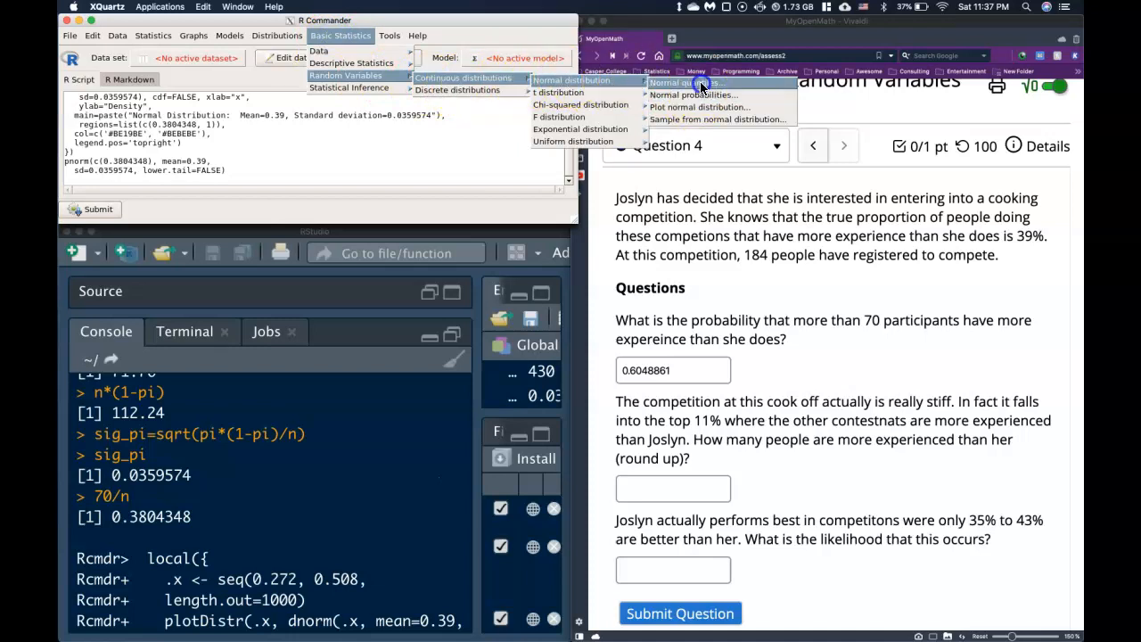
Compute the upper-tail .11 quantile for mean .39, SD 0.0359574, giving 0.4341028
click(692, 94)
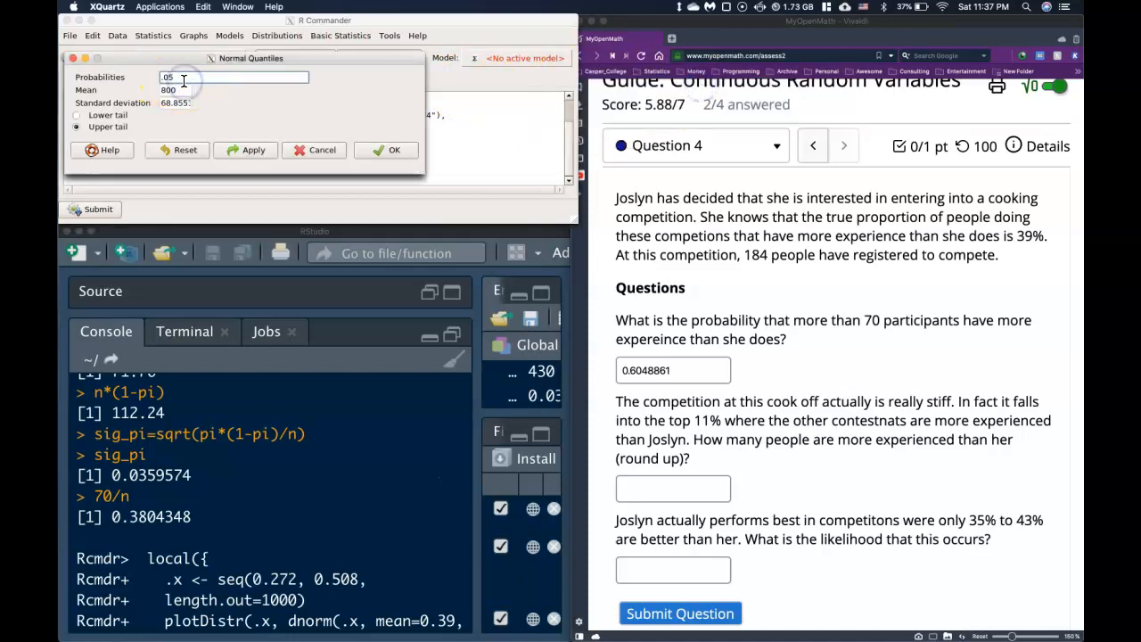
text(.11)
click(175, 90)
text(.39)
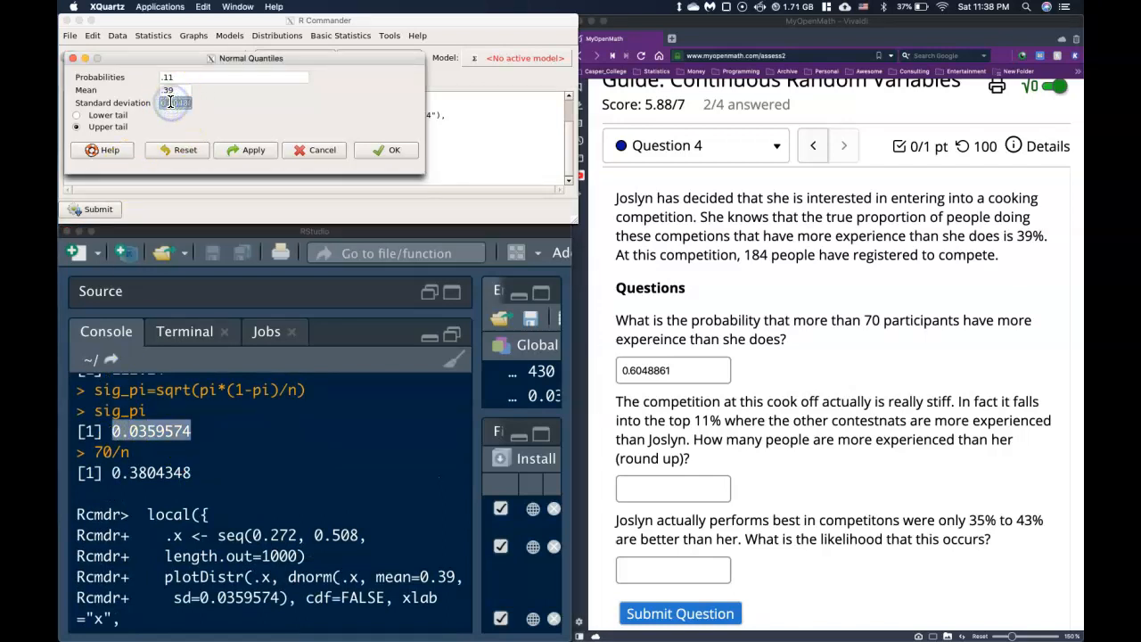
click(175, 102)
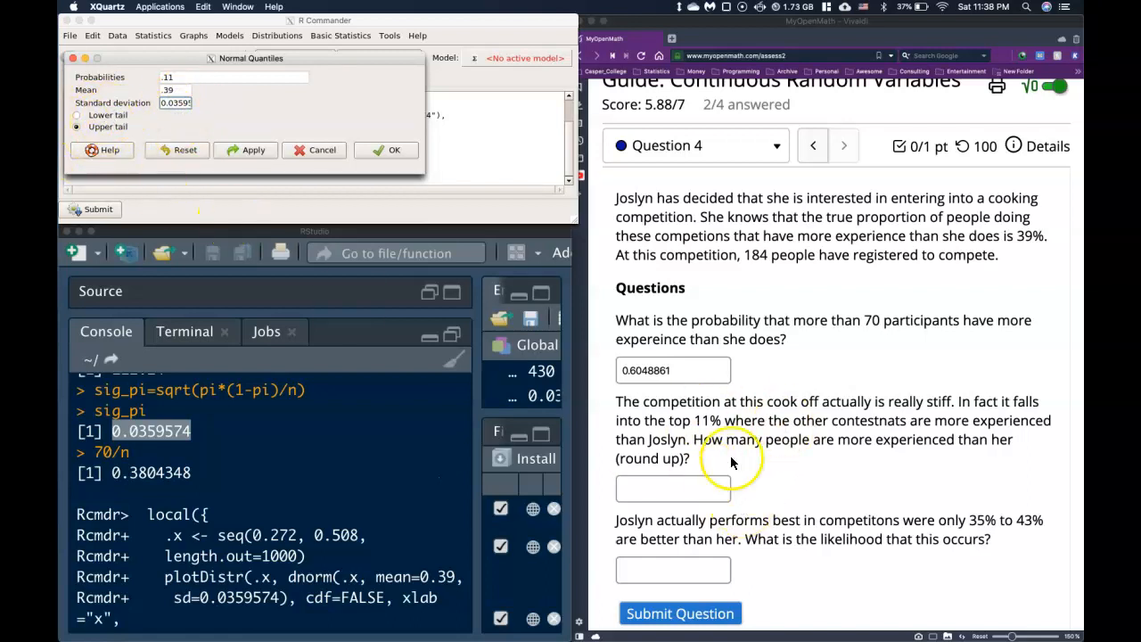
mouse_move(928, 428)
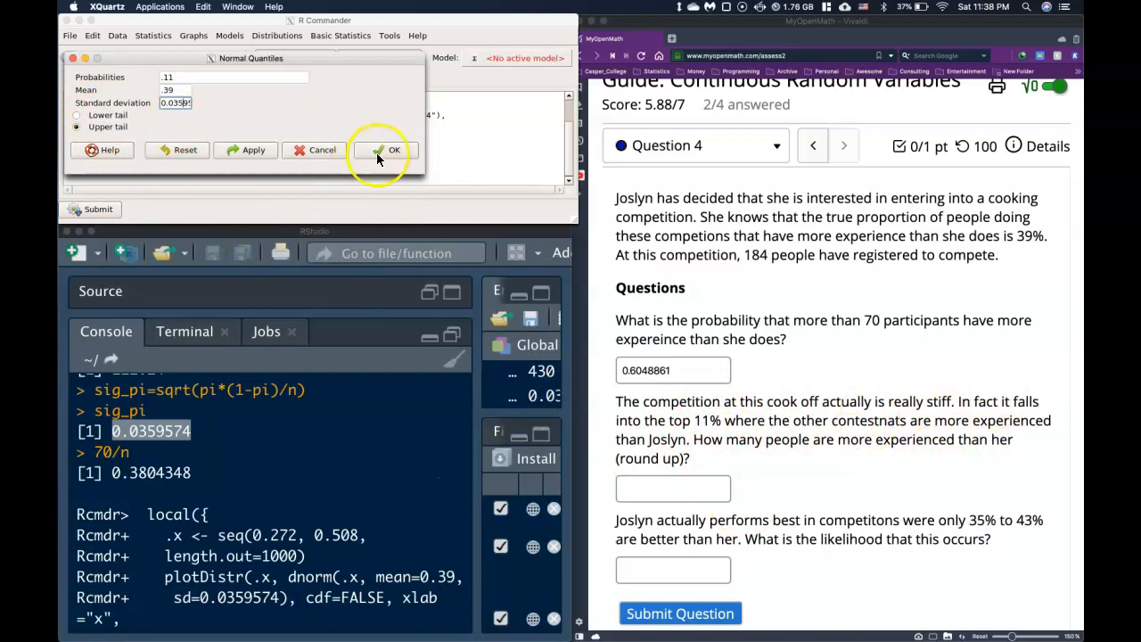
click(393, 149)
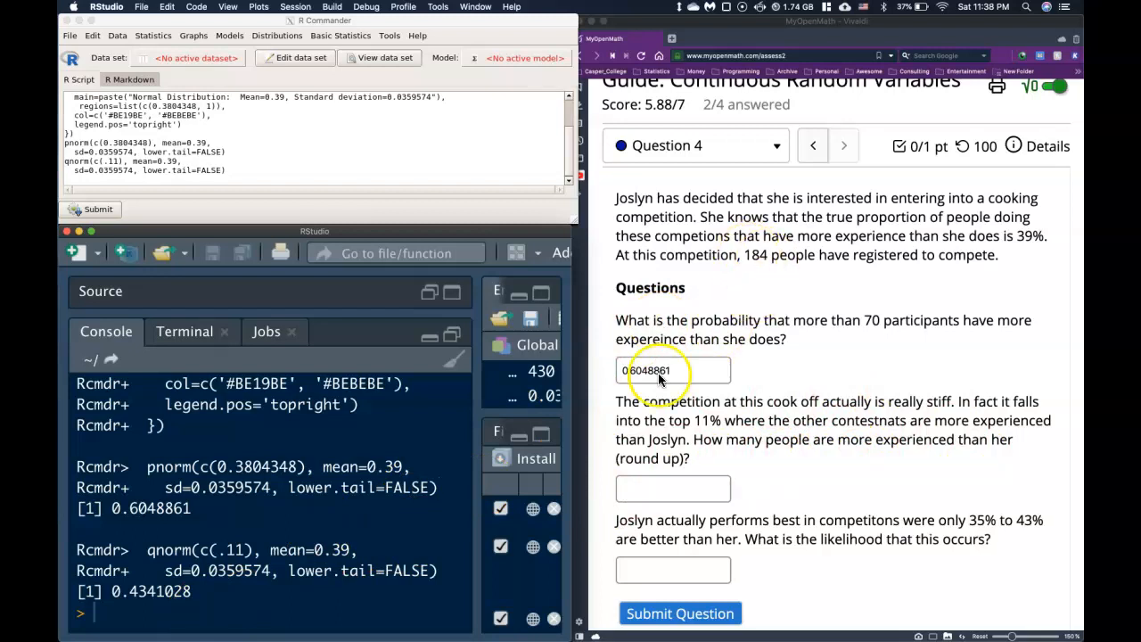
Evaluate n*0.4341028 in the console, giving 79.87492 more experienced people
text(n*)
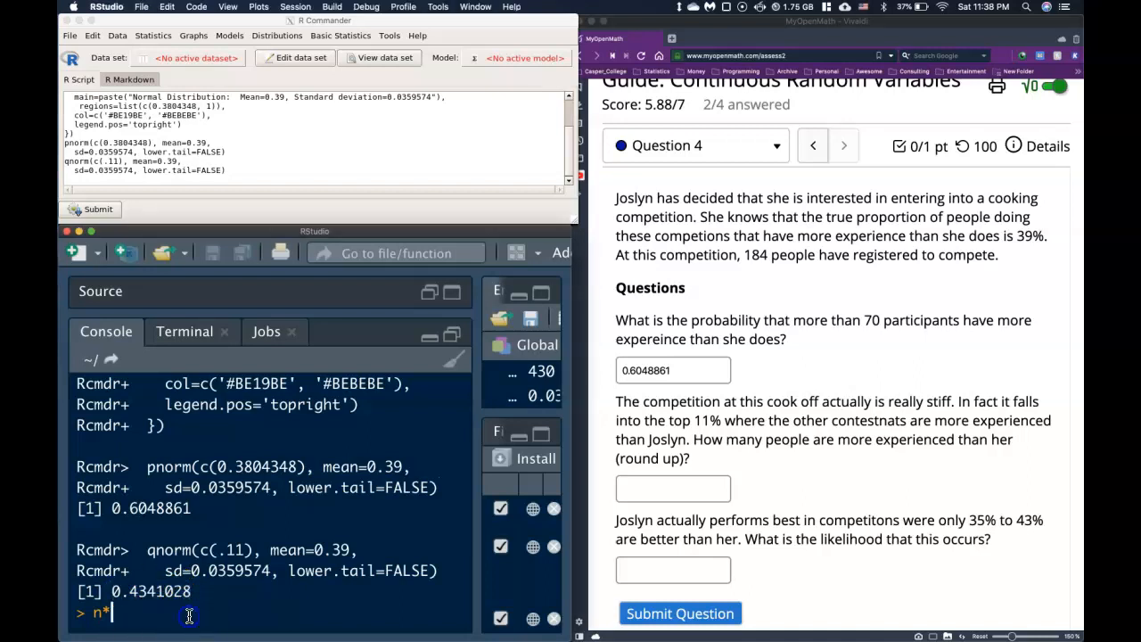
double_click(149, 592)
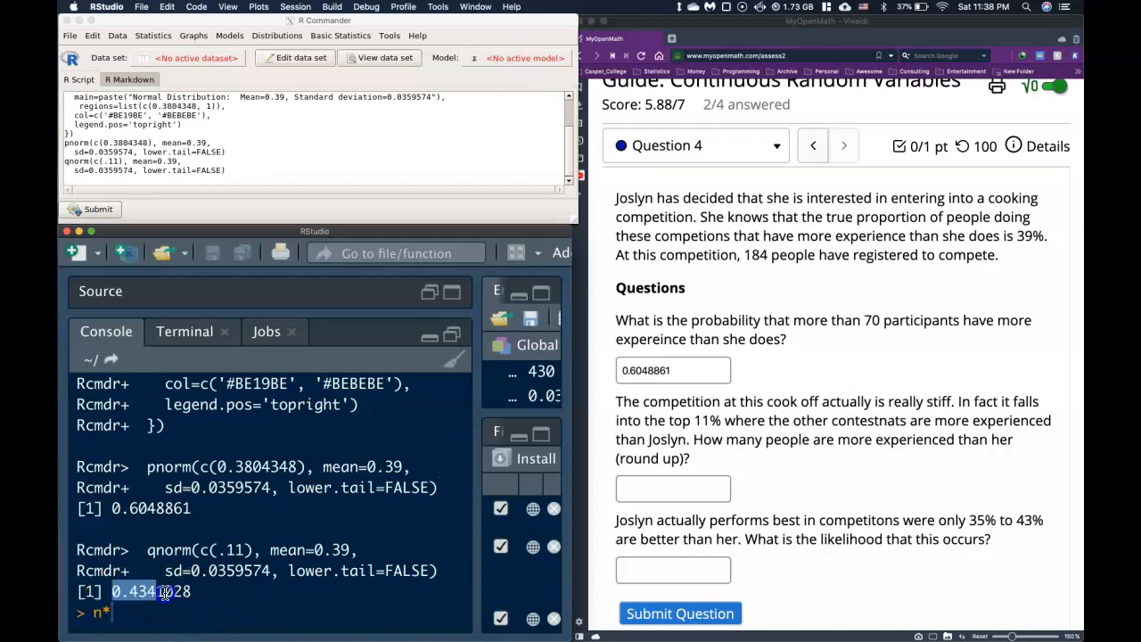
right_click(151, 592)
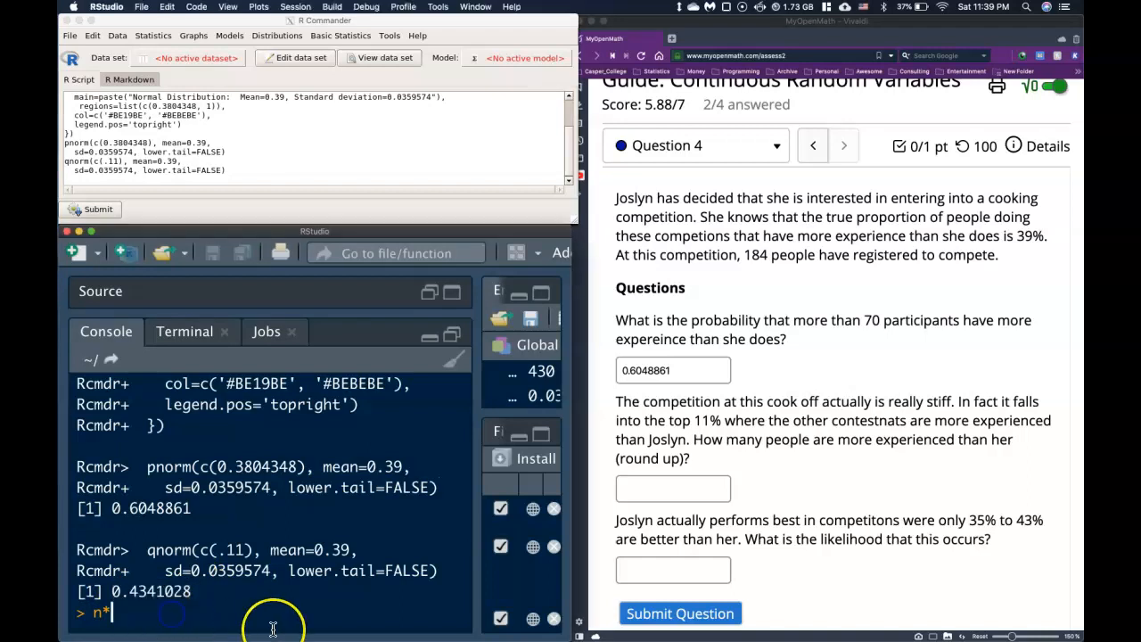
text(0.434)
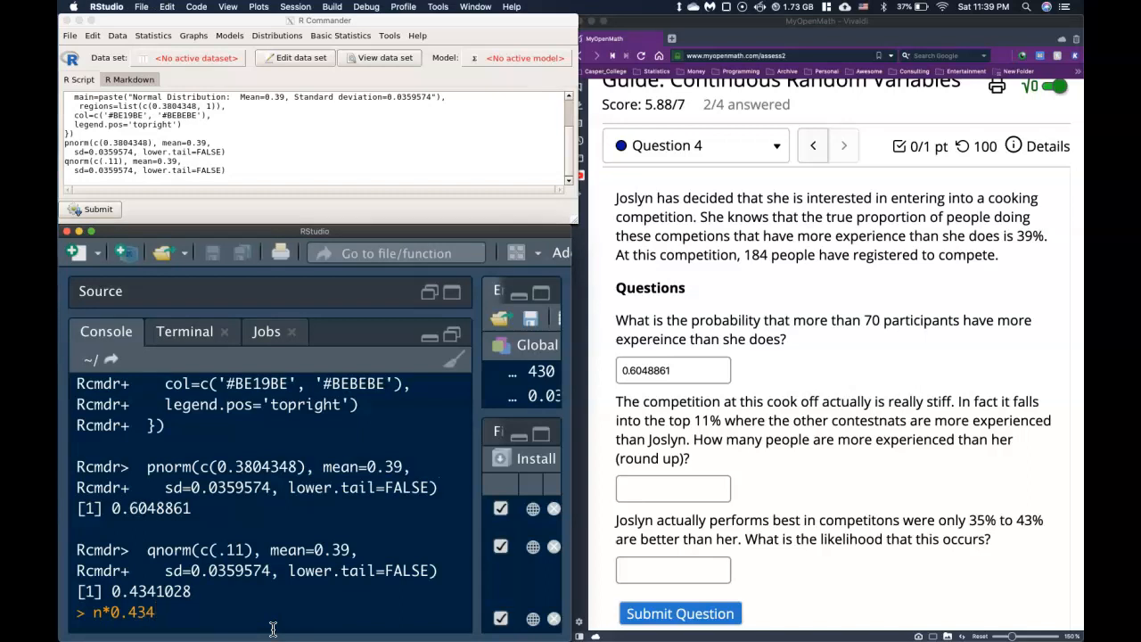
text(1)
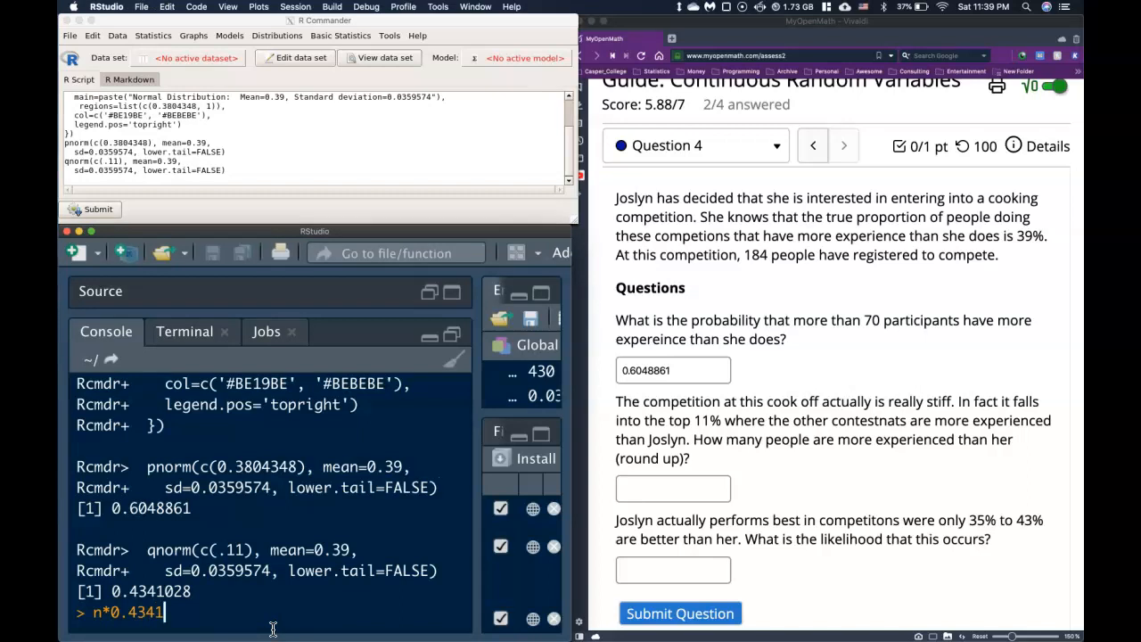
text(028)
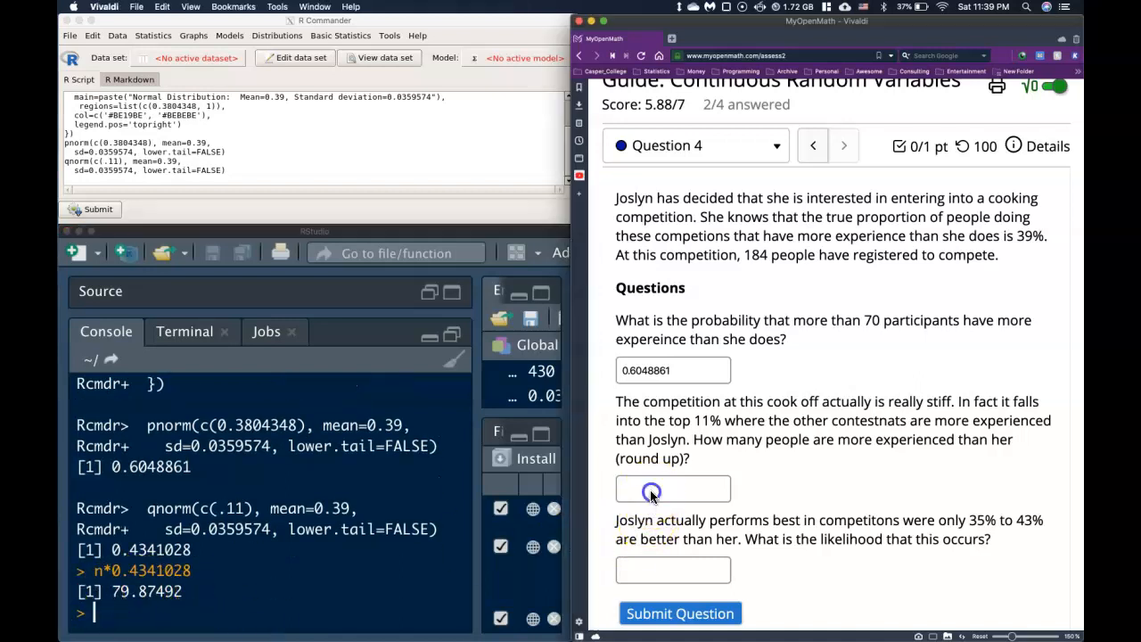
Enter 80 in the second answer box as the rounded-up count
click(674, 488)
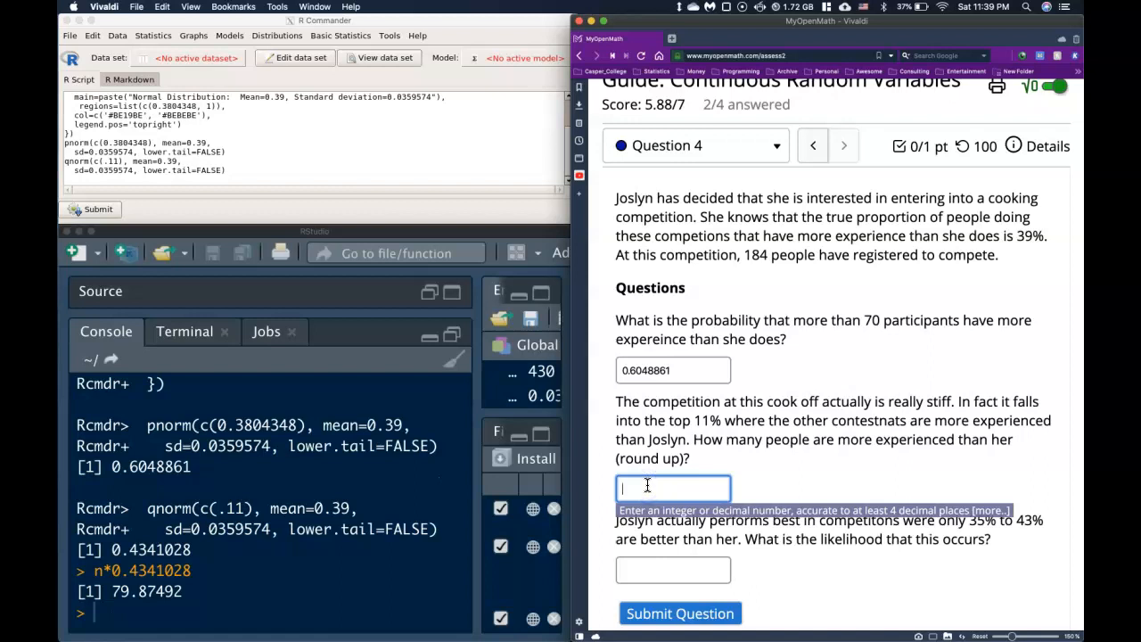
text(80)
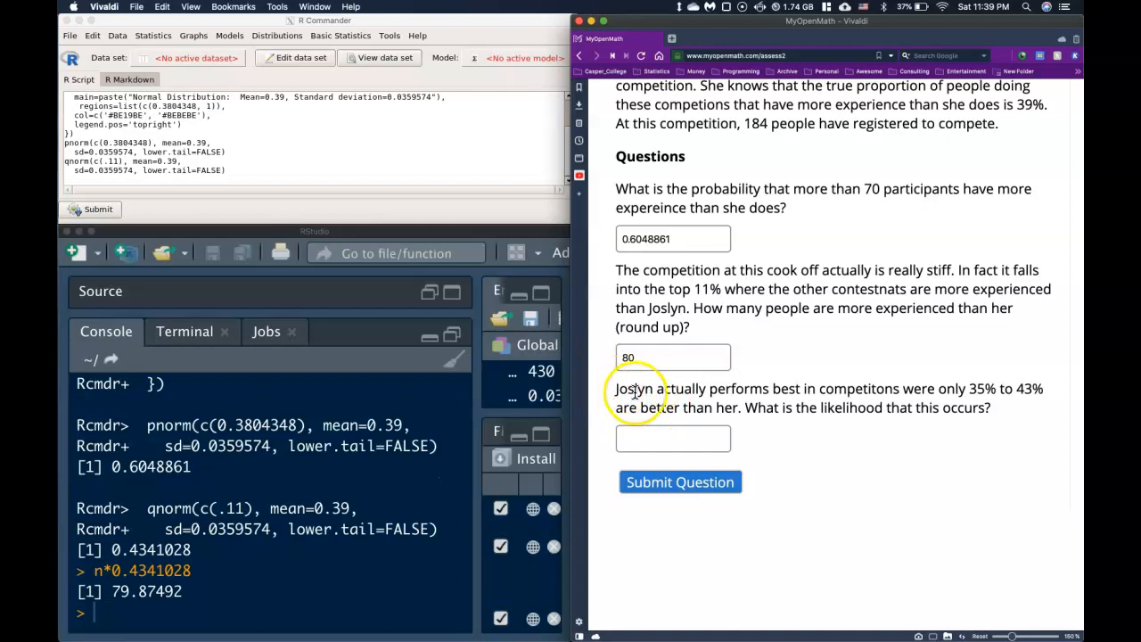
mouse_move(865, 428)
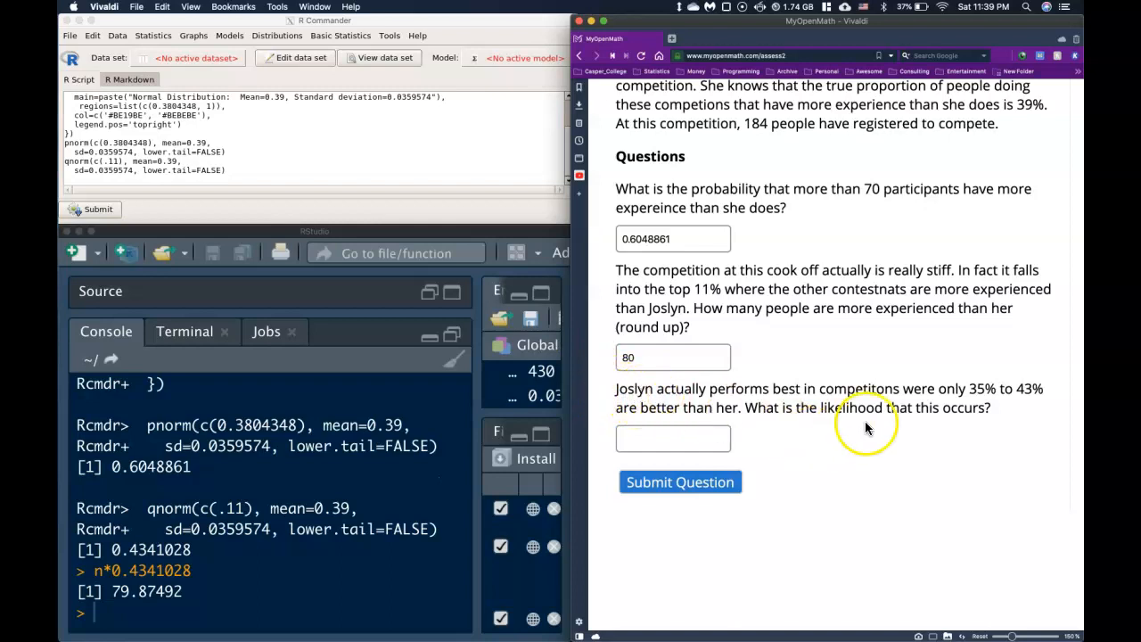
scroll(down, 3)
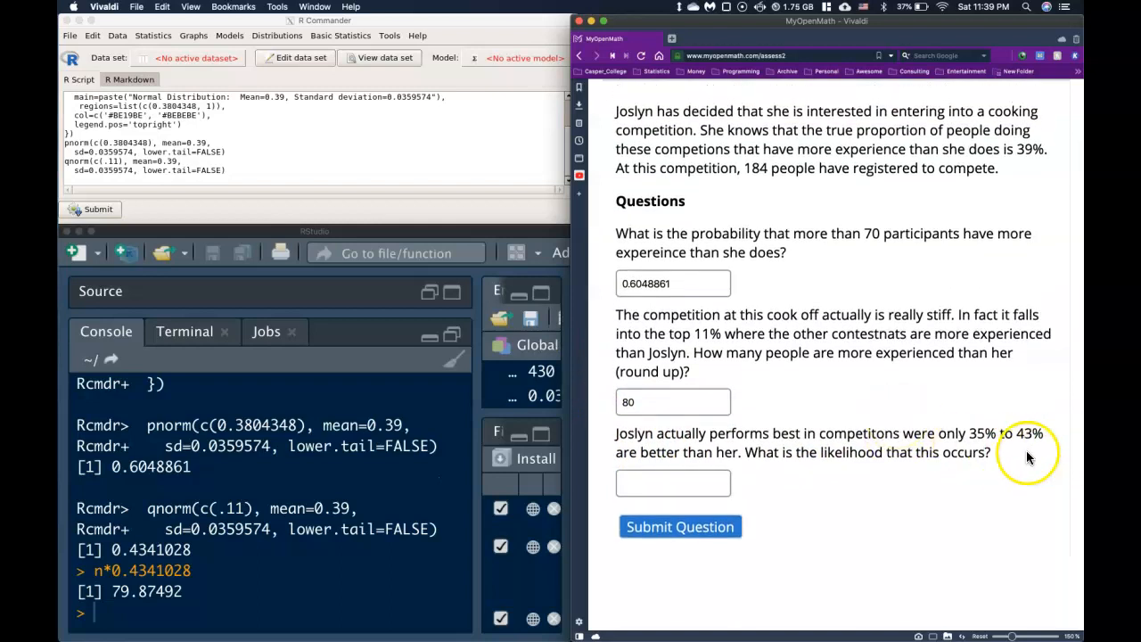
mouse_move(913, 479)
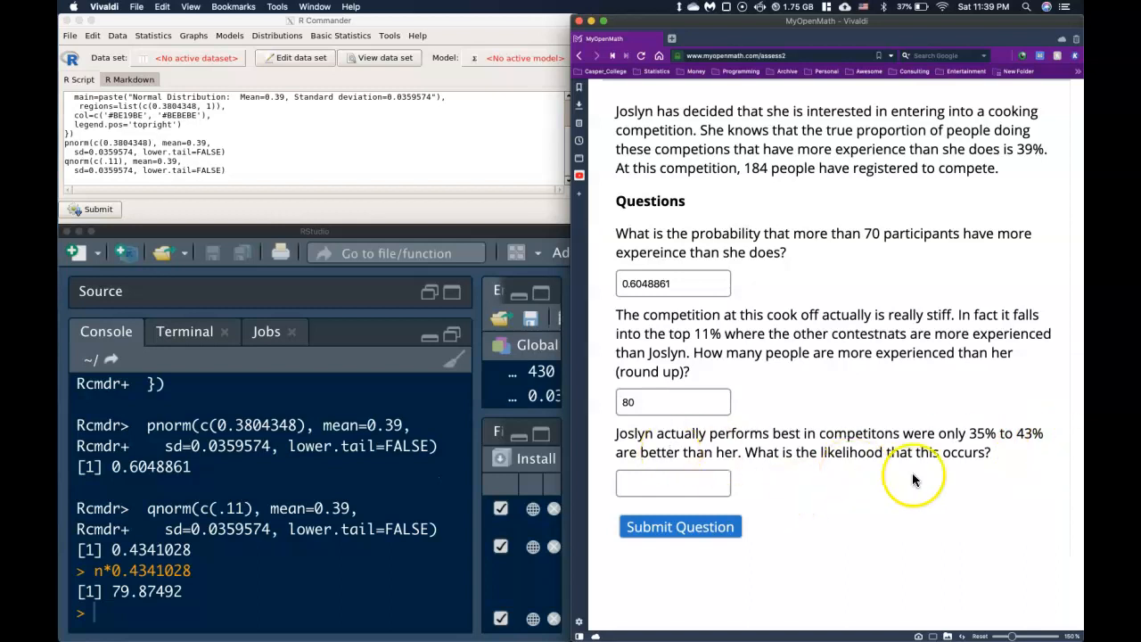
mouse_move(425, 211)
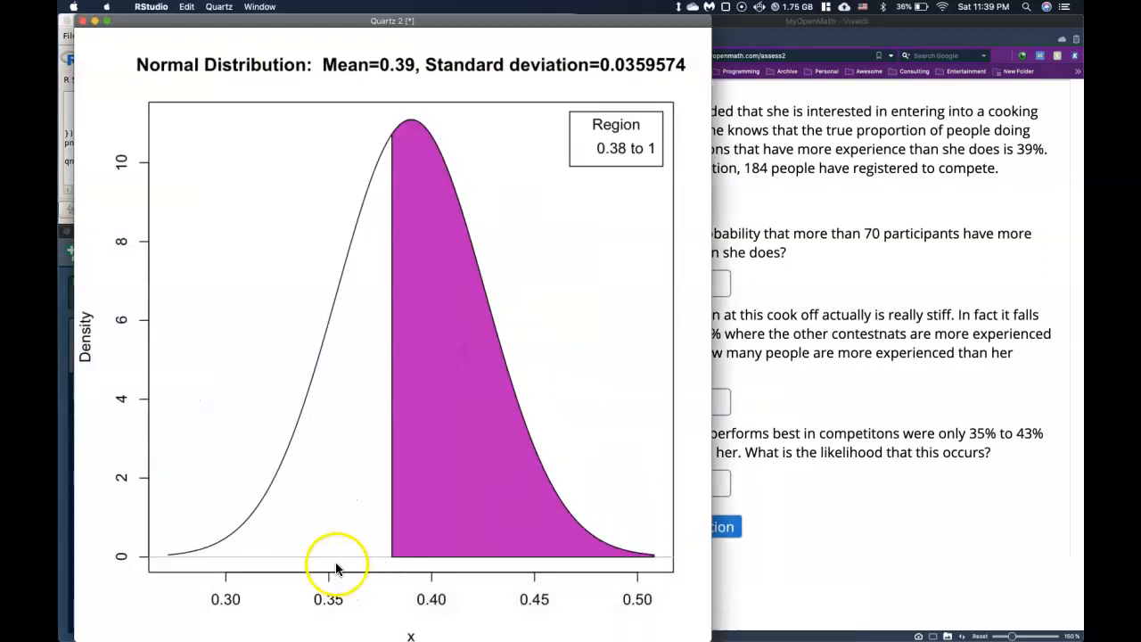
mouse_move(450, 551)
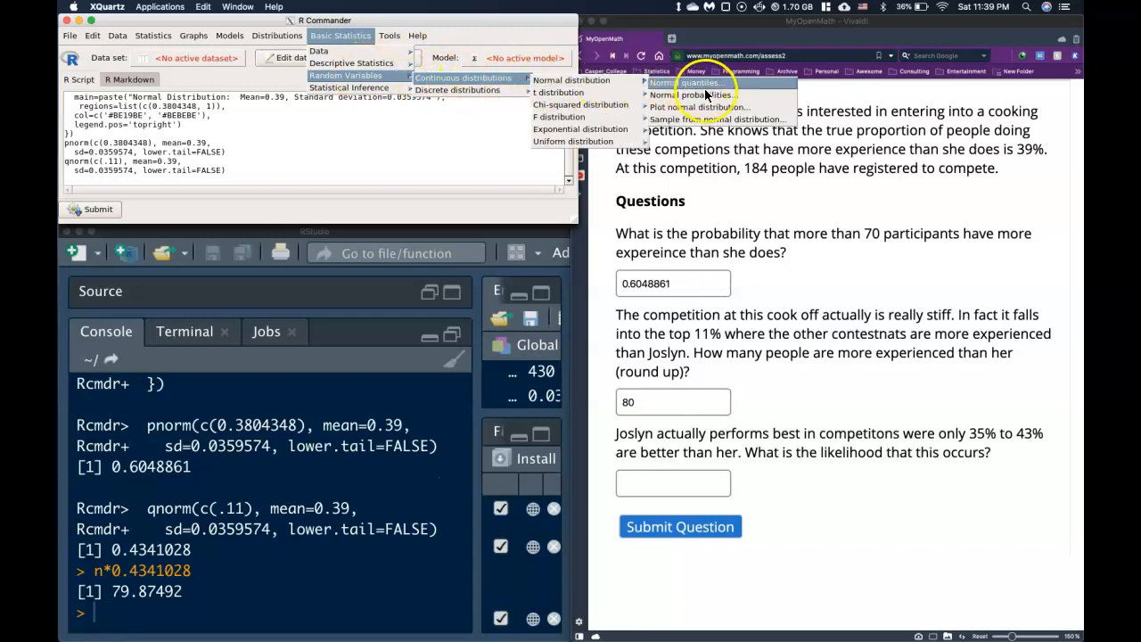
Compute lower-tail probabilities for .43 and .35 (0.8670228, 0.1329772), differing by 0.7340456
click(699, 96)
text(.43,.35)
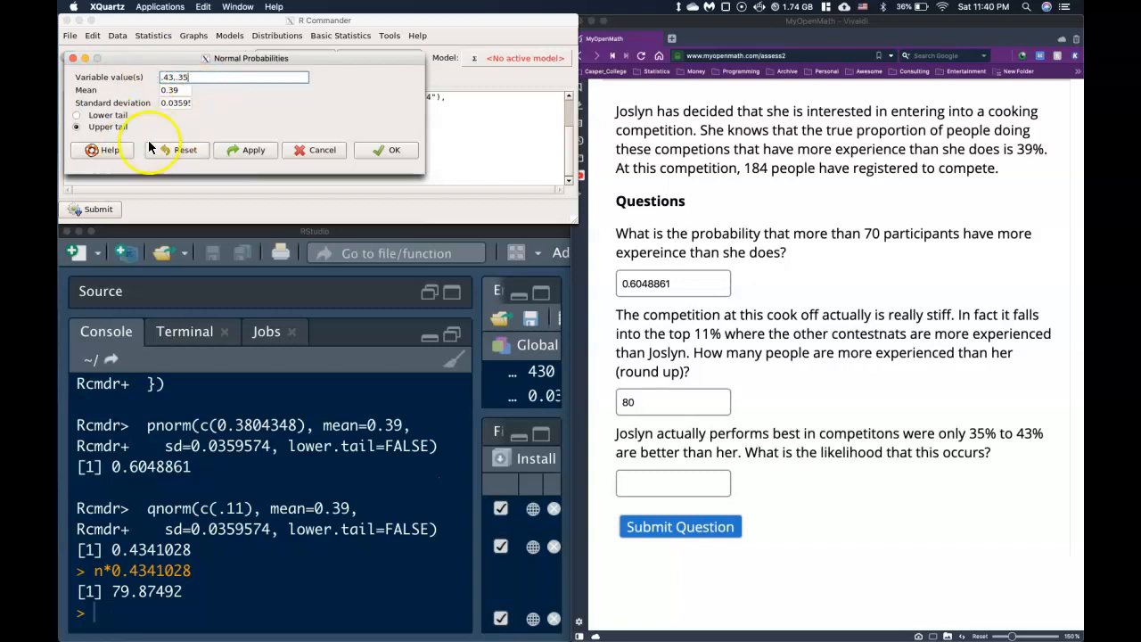
click(77, 114)
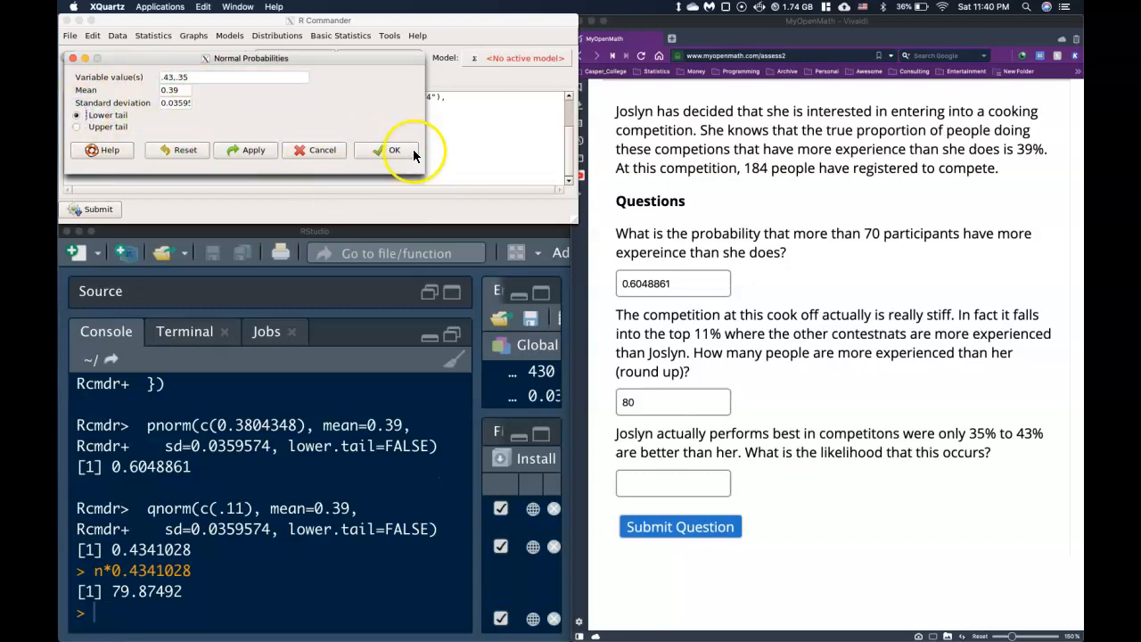
click(394, 150)
text(0.8670228- 0.1329772)
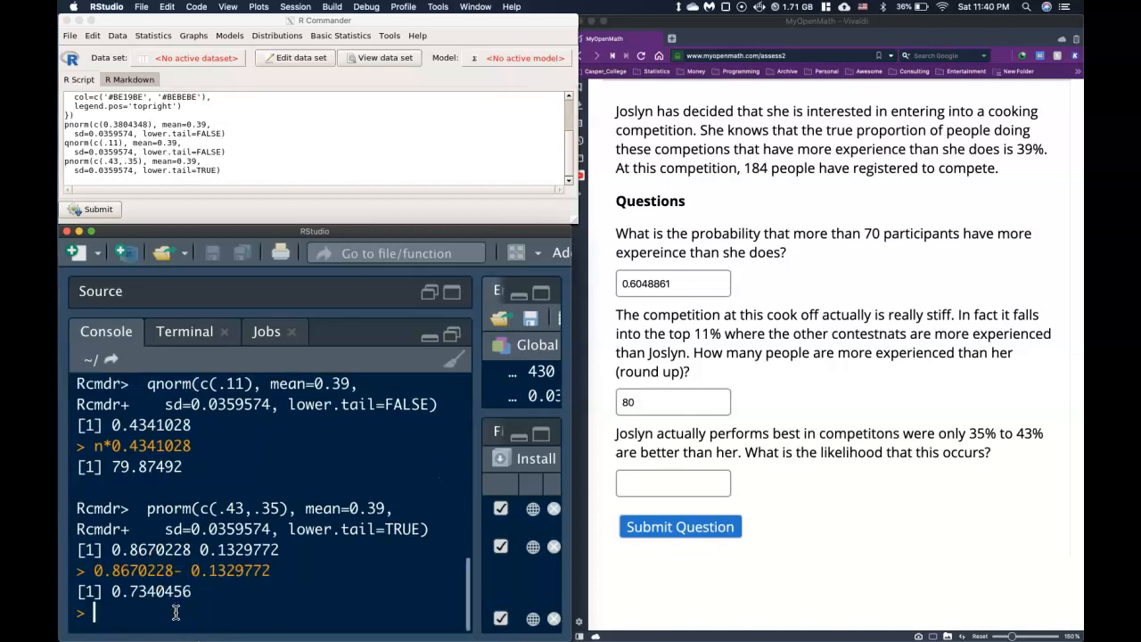
Enter 0.7340456 in the third answer box and submit, with all three answers correct
double_click(151, 592)
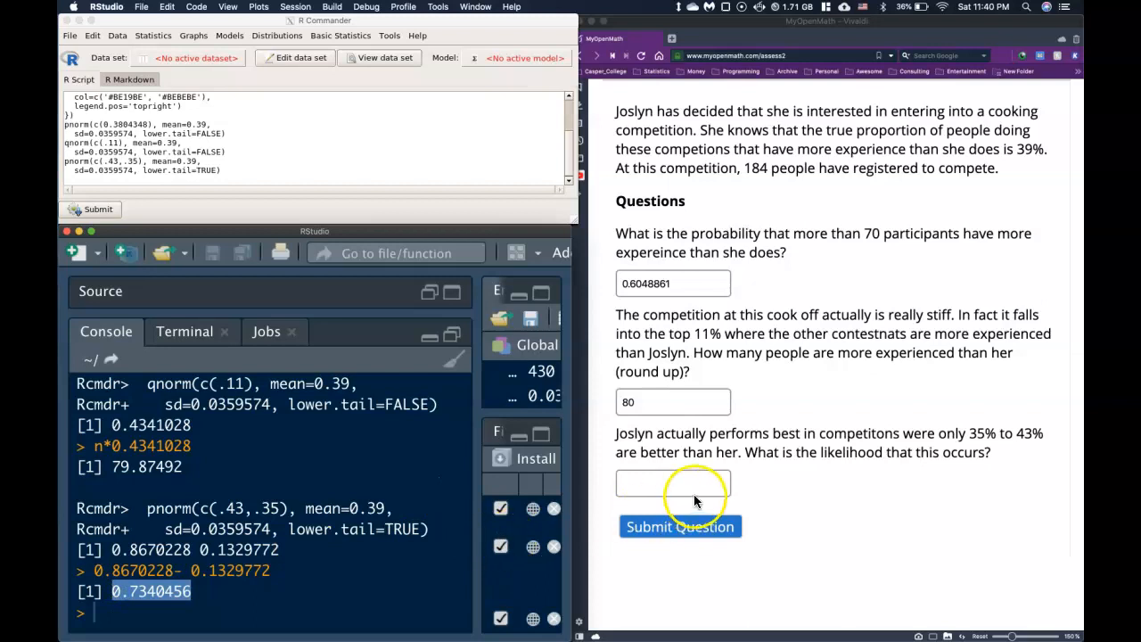
click(672, 484)
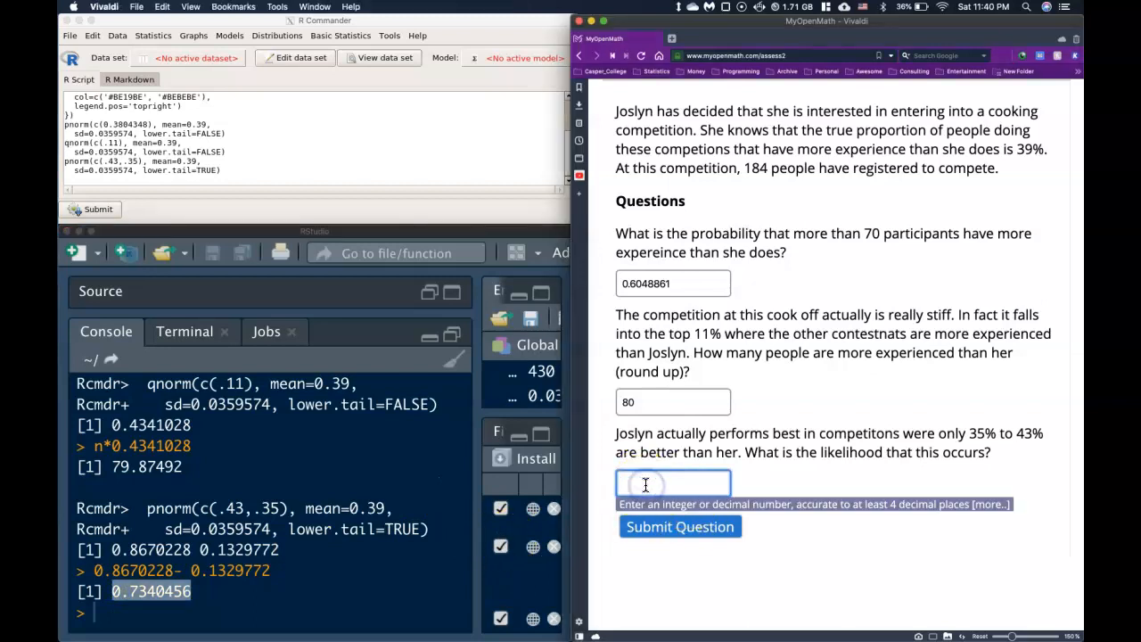
text(0.7340456)
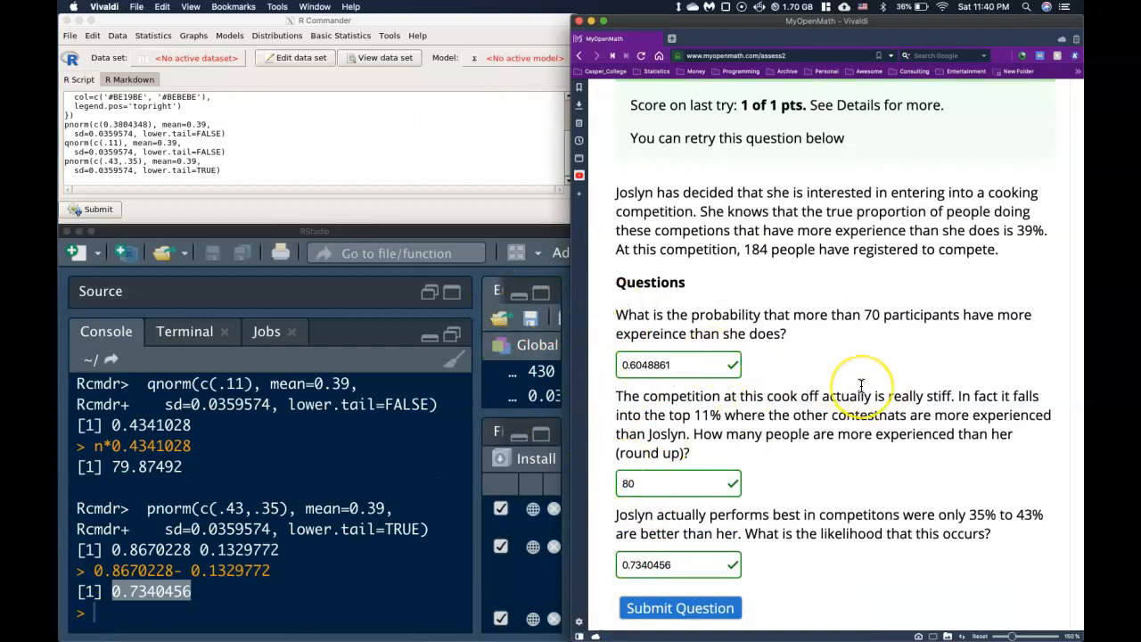
scroll(down, 3)
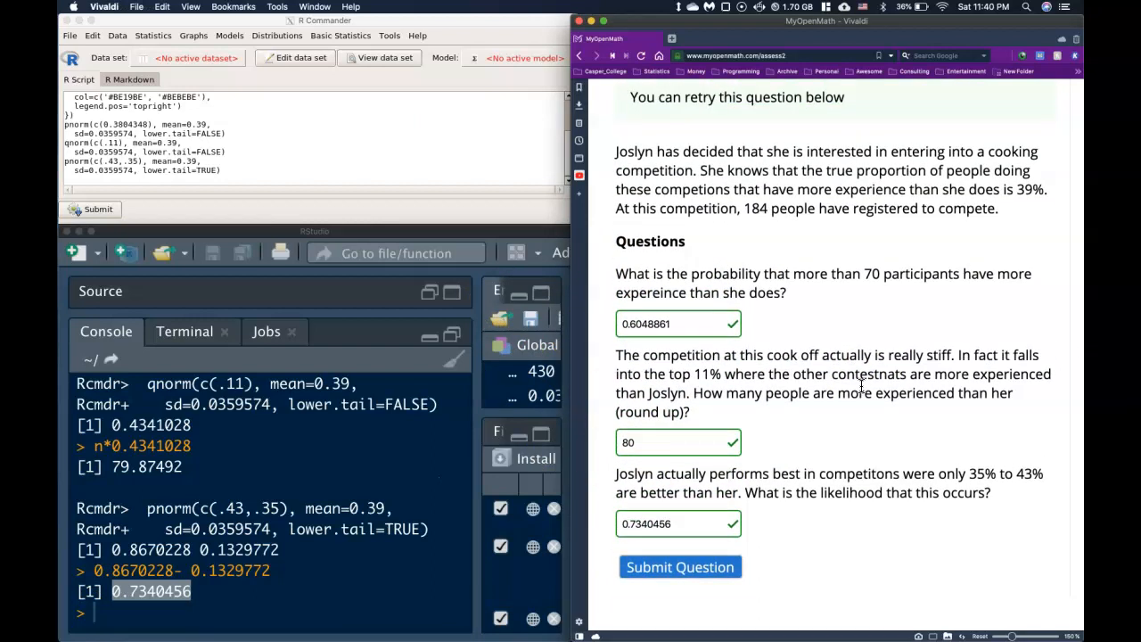